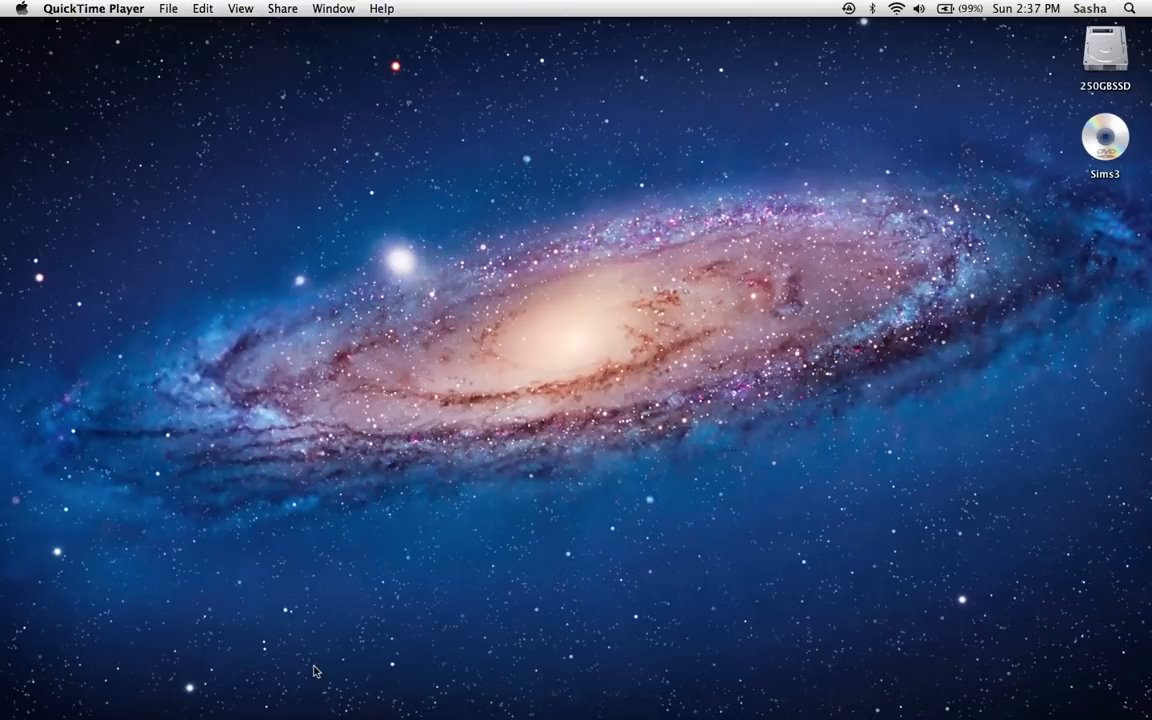
pyautogui.moveTo(533, 711)
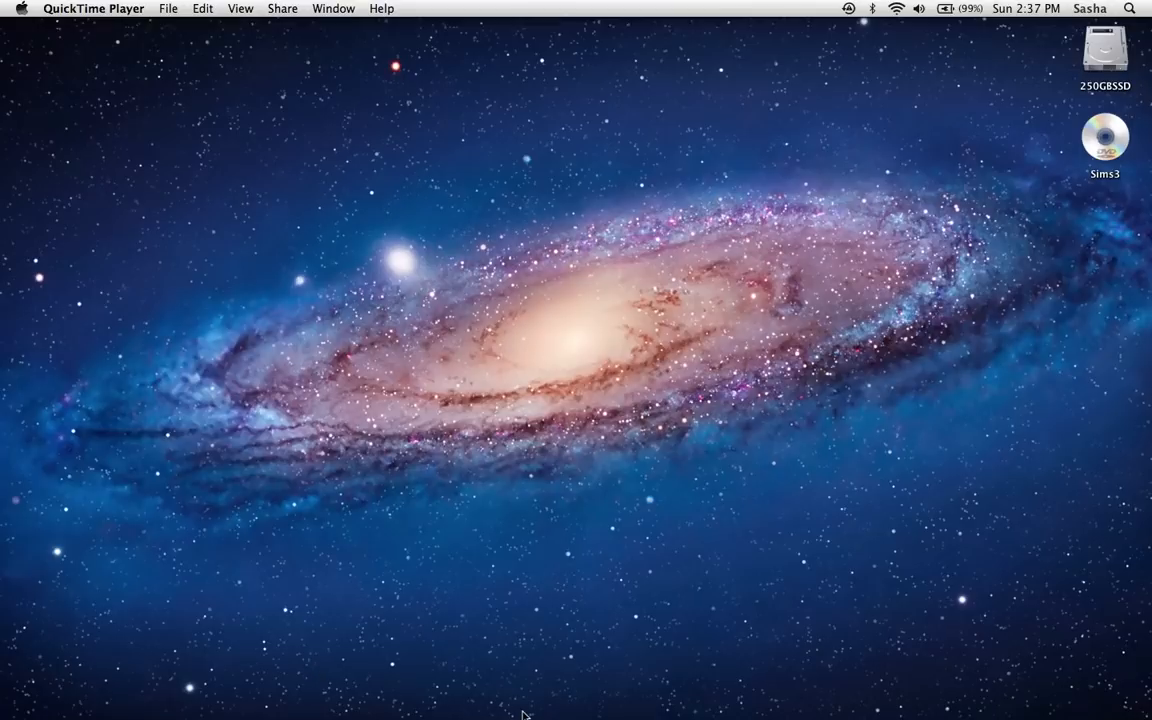
pyautogui.moveTo(527, 714)
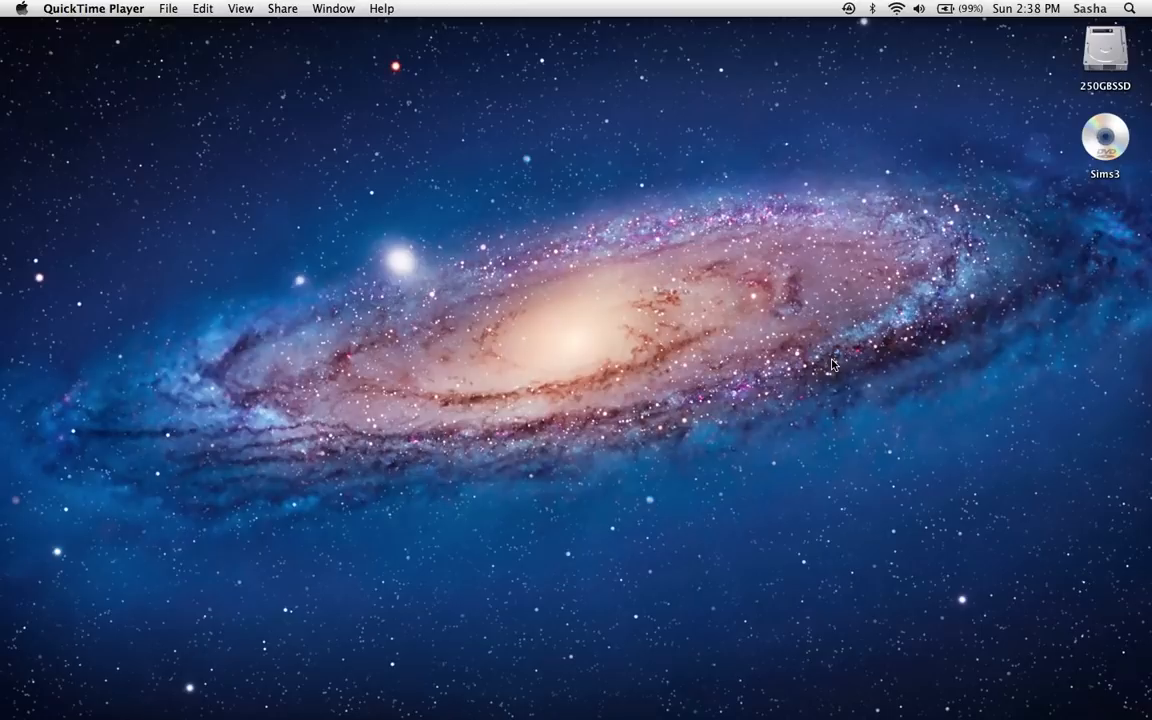
pyautogui.moveTo(659, 145)
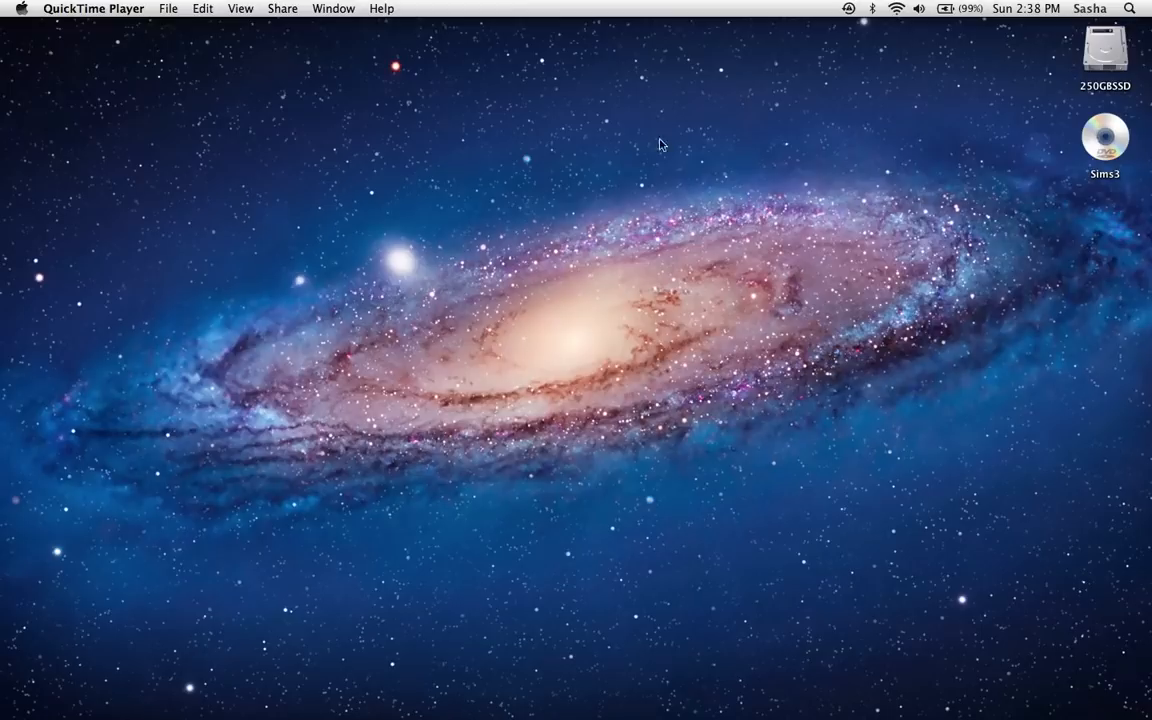
pyautogui.moveTo(586, 96)
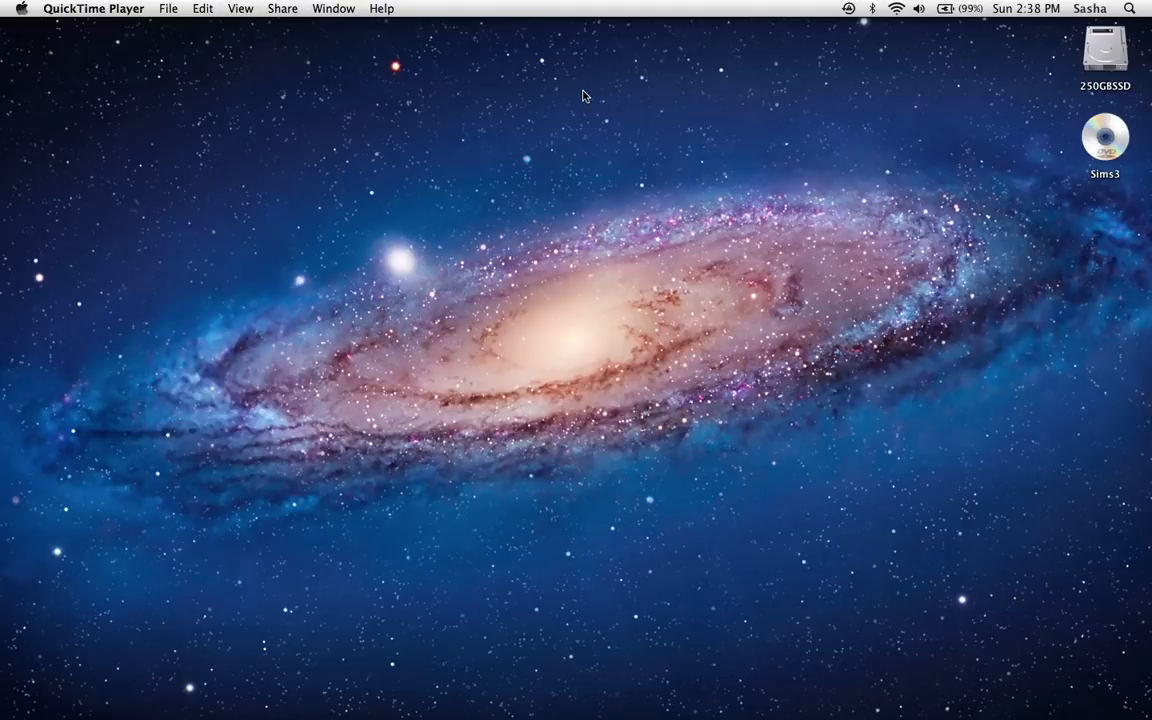
pyautogui.moveTo(555, 96)
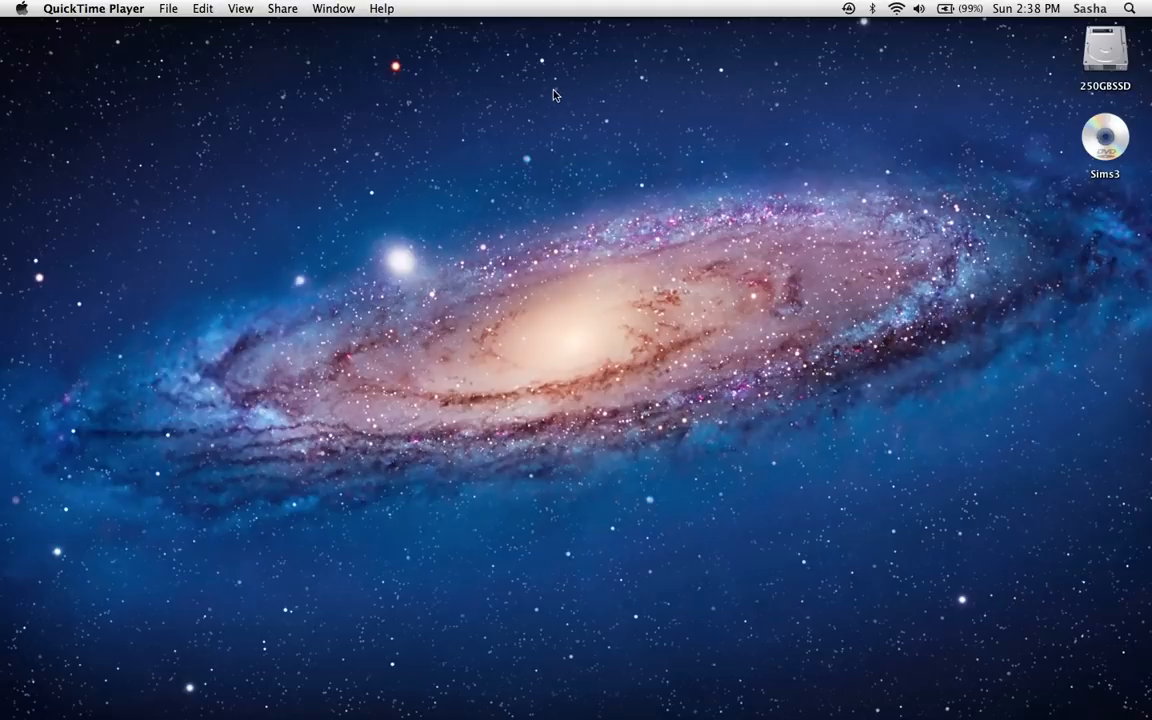
pyautogui.moveTo(403, 62)
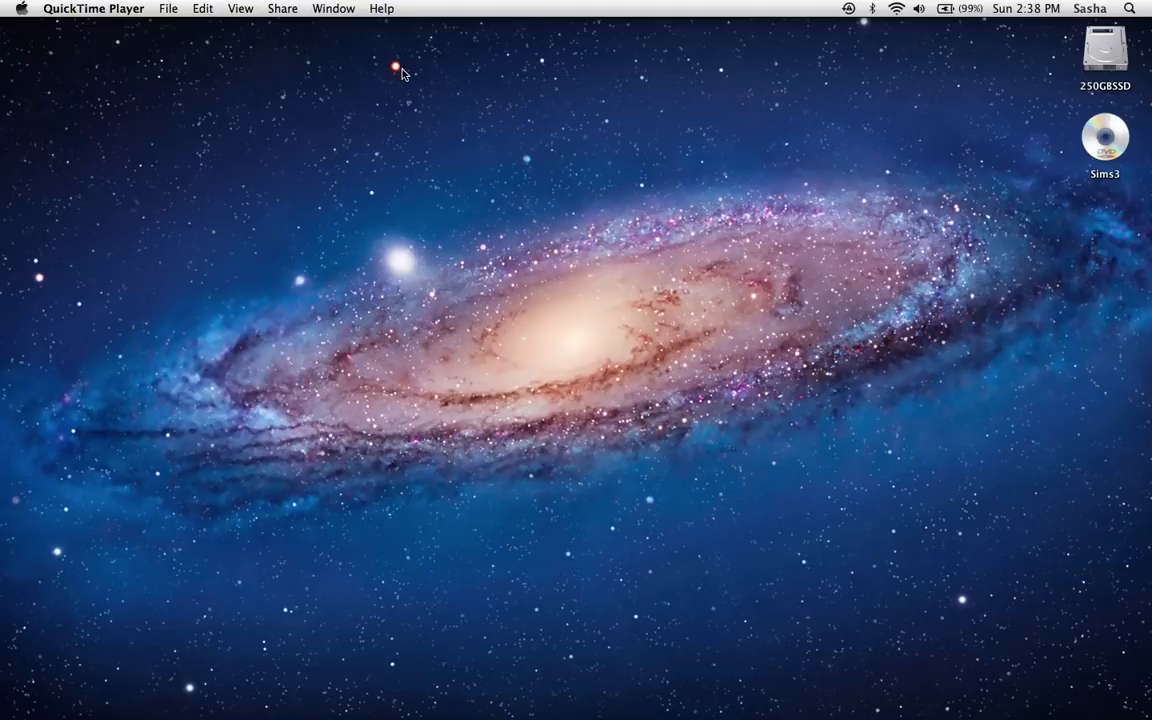
pyautogui.moveTo(578, 82)
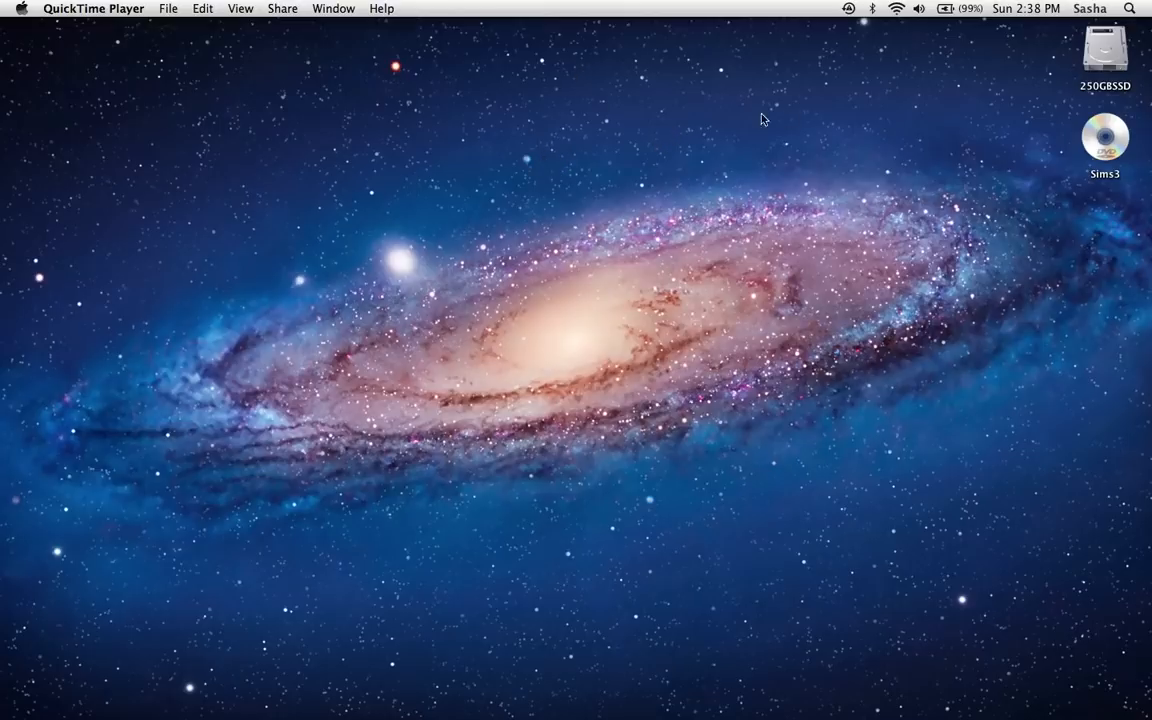
pyautogui.moveTo(237, 39)
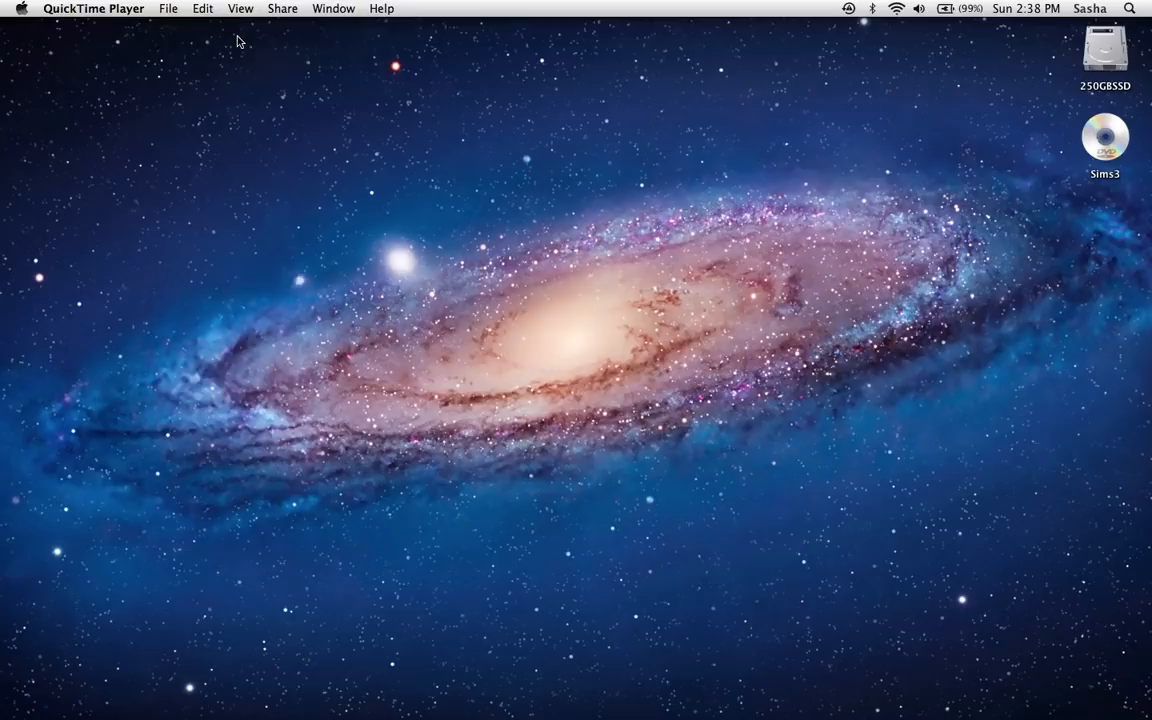
pyautogui.moveTo(239, 145)
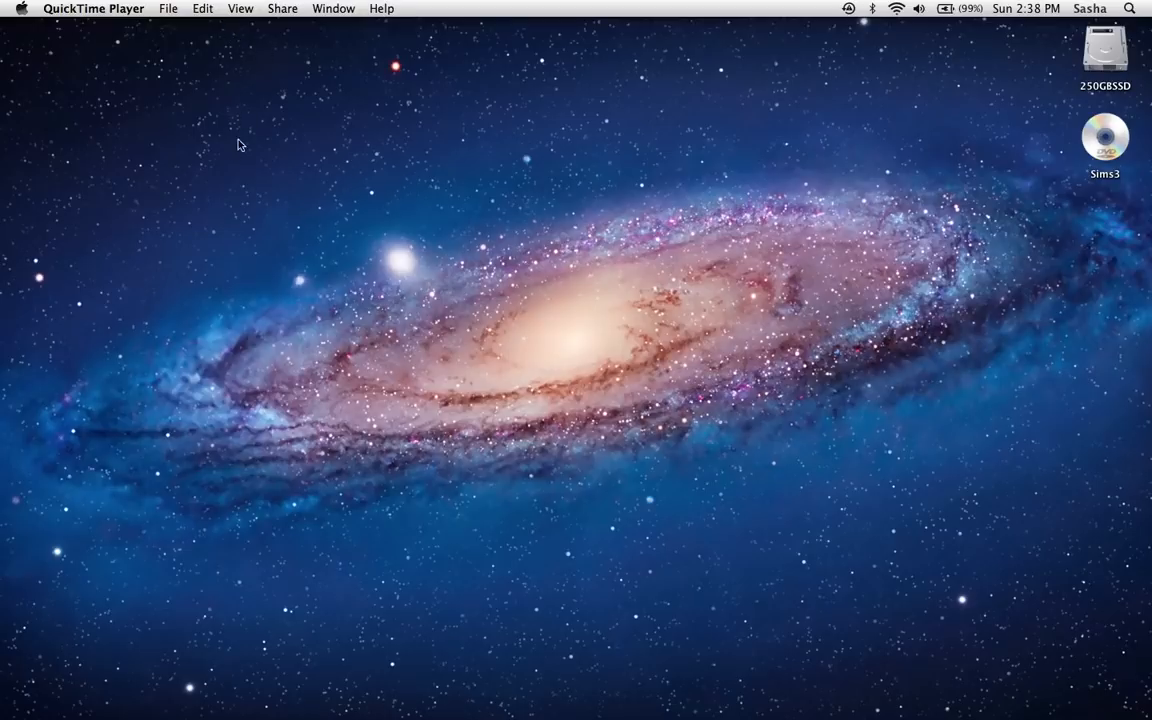
pyautogui.moveTo(638, 374)
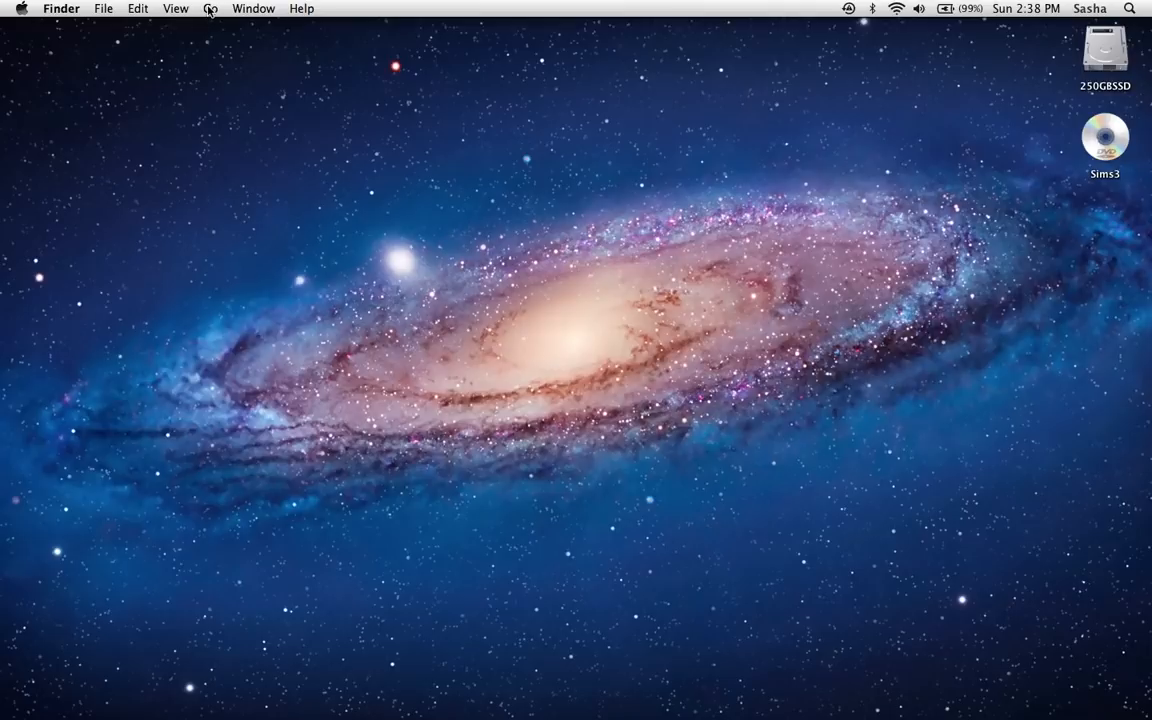
# Go to the Applications folder from the Go menu.
pyautogui.click(208, 8)
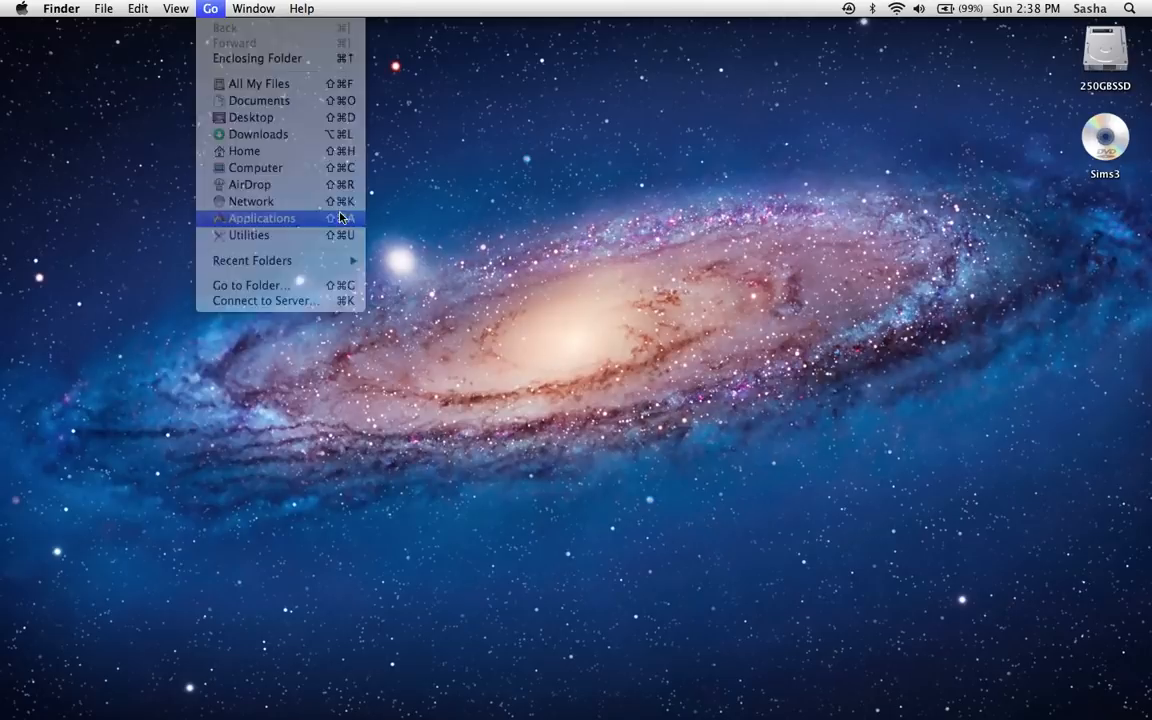
pyautogui.click(261, 218)
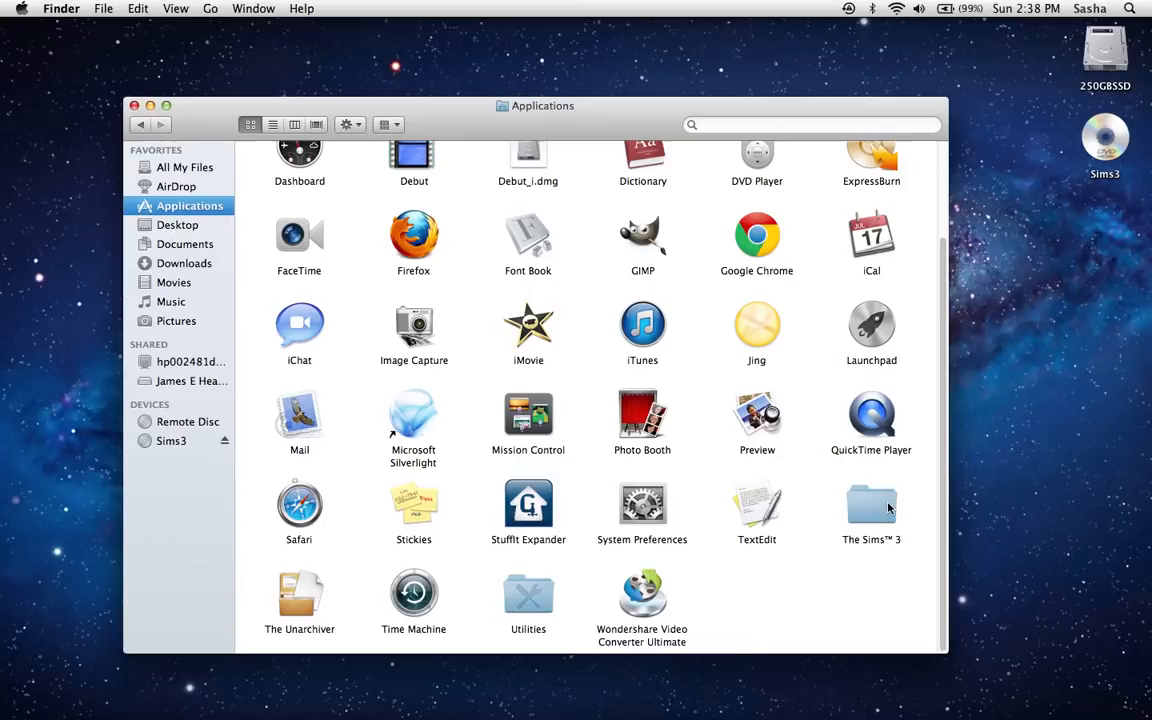
# Show The Sims 3 app's package contents and select its Contents folder.
pyautogui.doubleClick(871, 501)
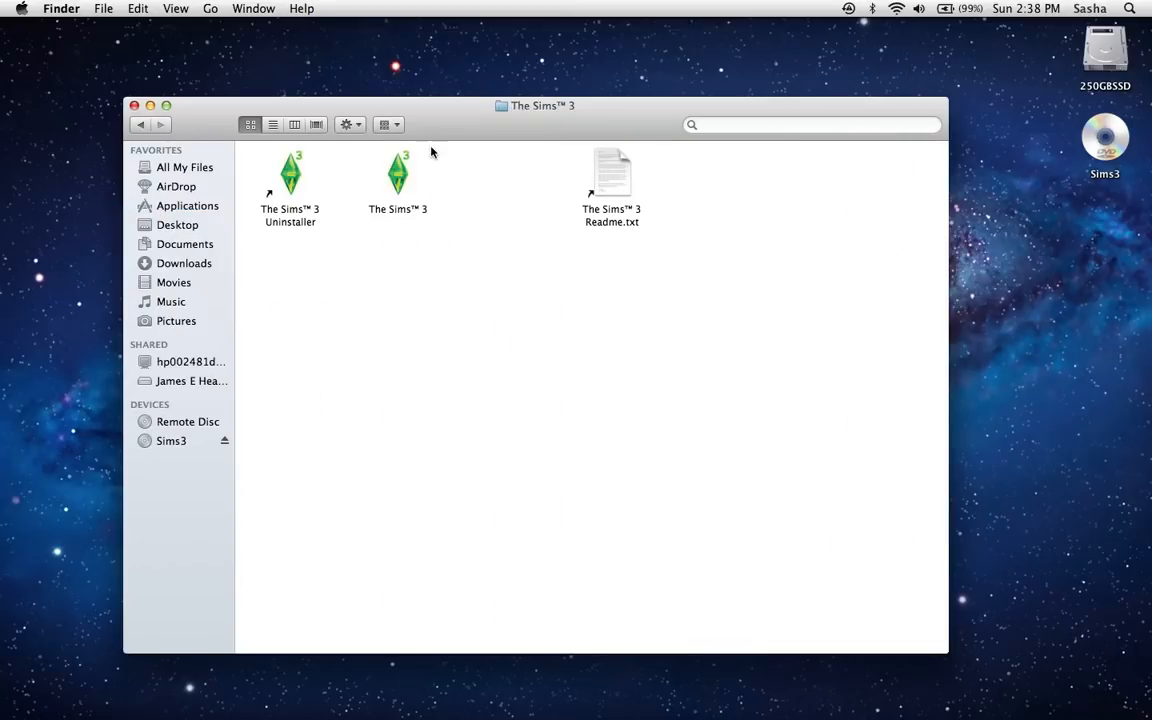
pyautogui.rightClick(397, 175)
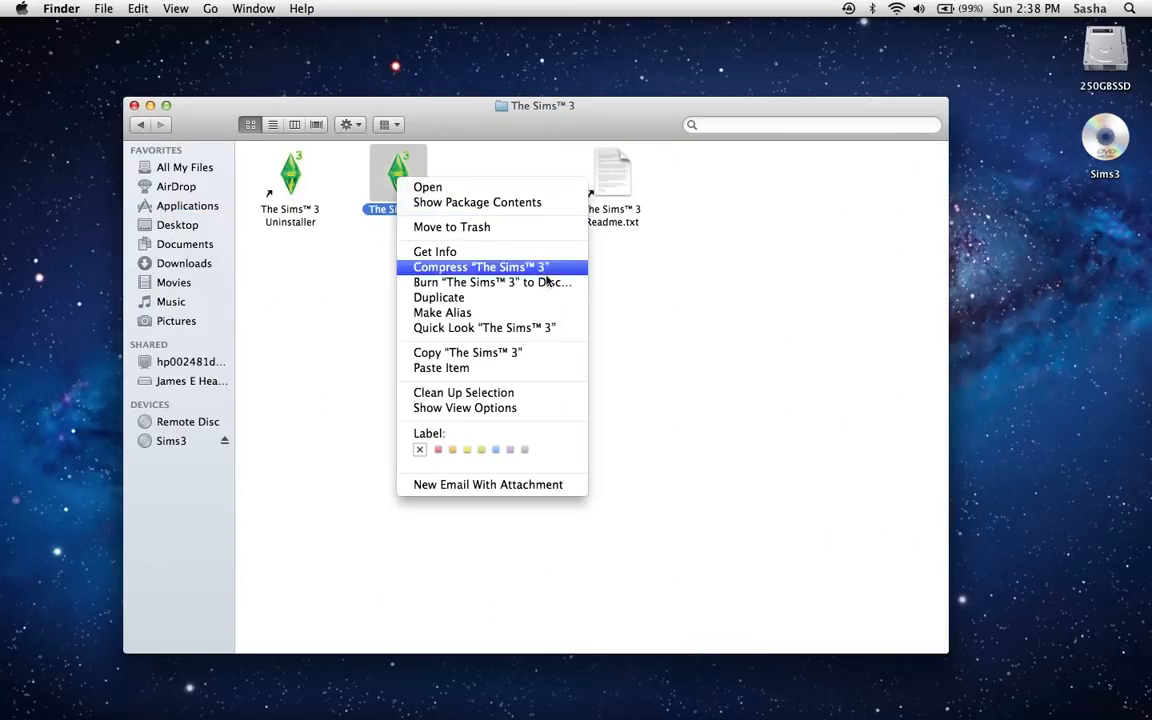
pyautogui.moveTo(480, 238)
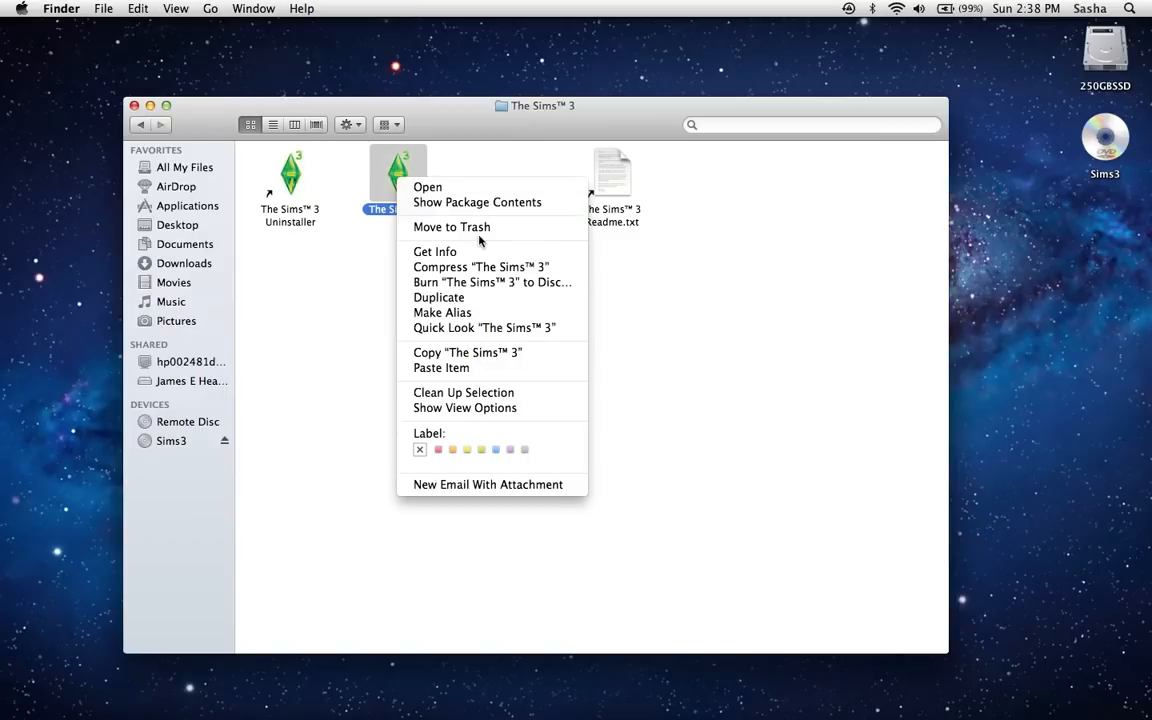
pyautogui.moveTo(469, 210)
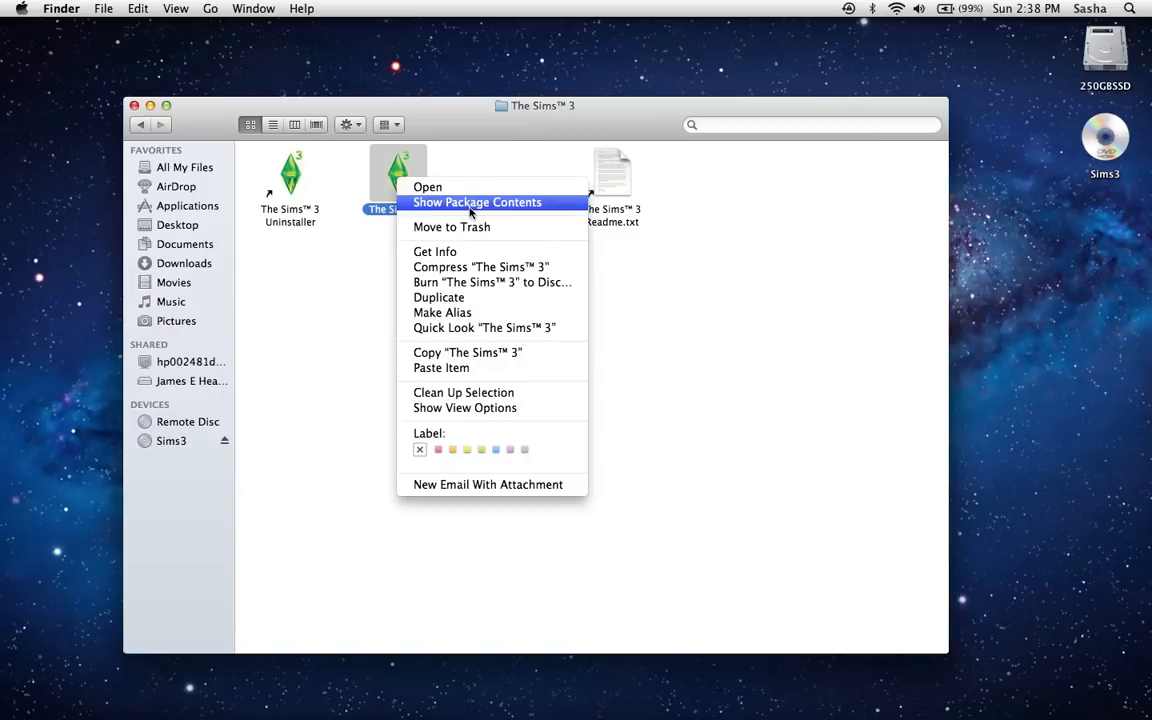
pyautogui.click(477, 202)
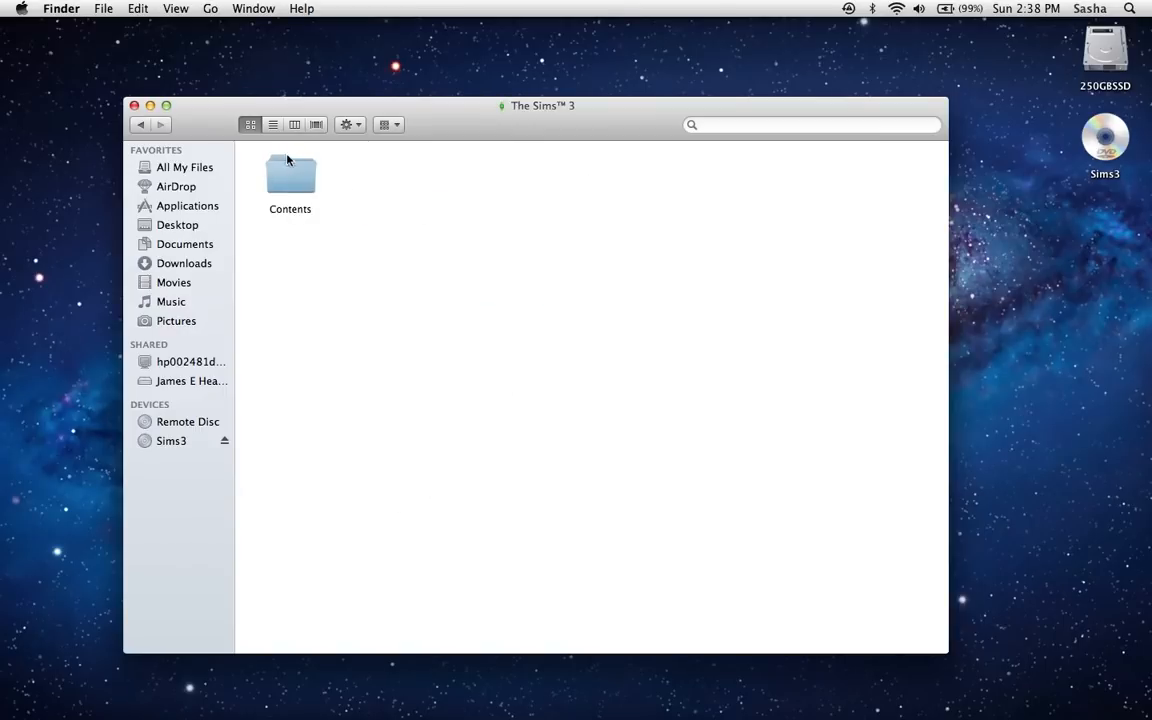
pyautogui.click(291, 178)
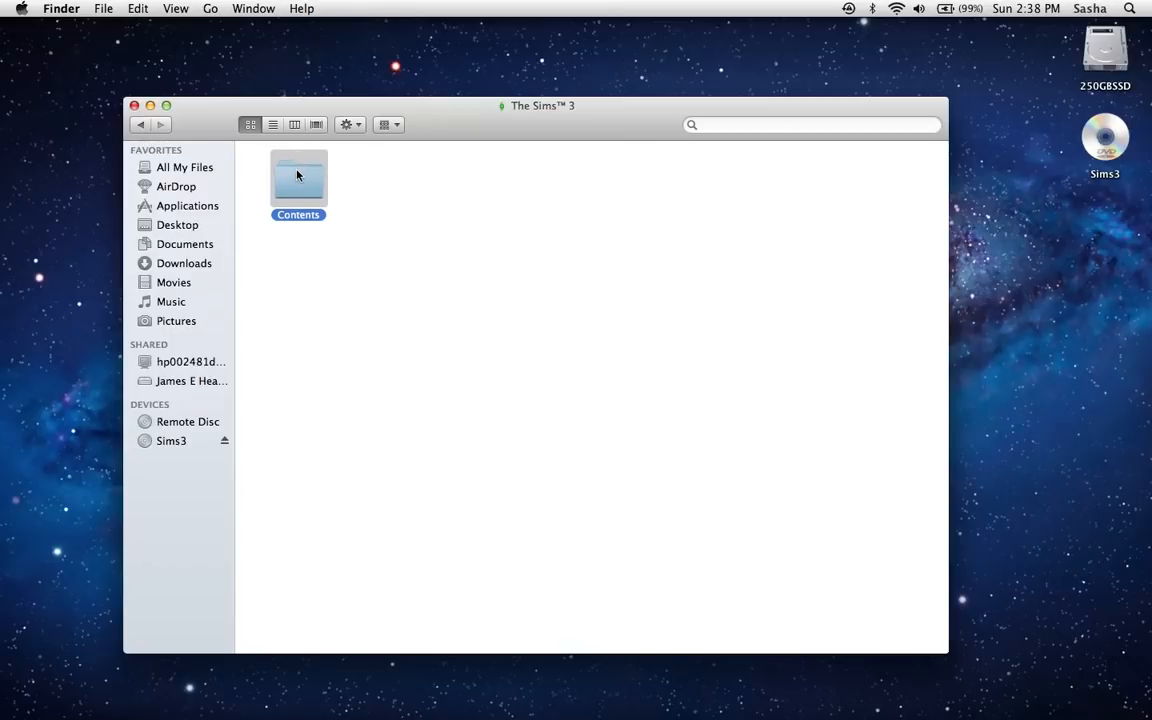
pyautogui.doubleClick(298, 175)
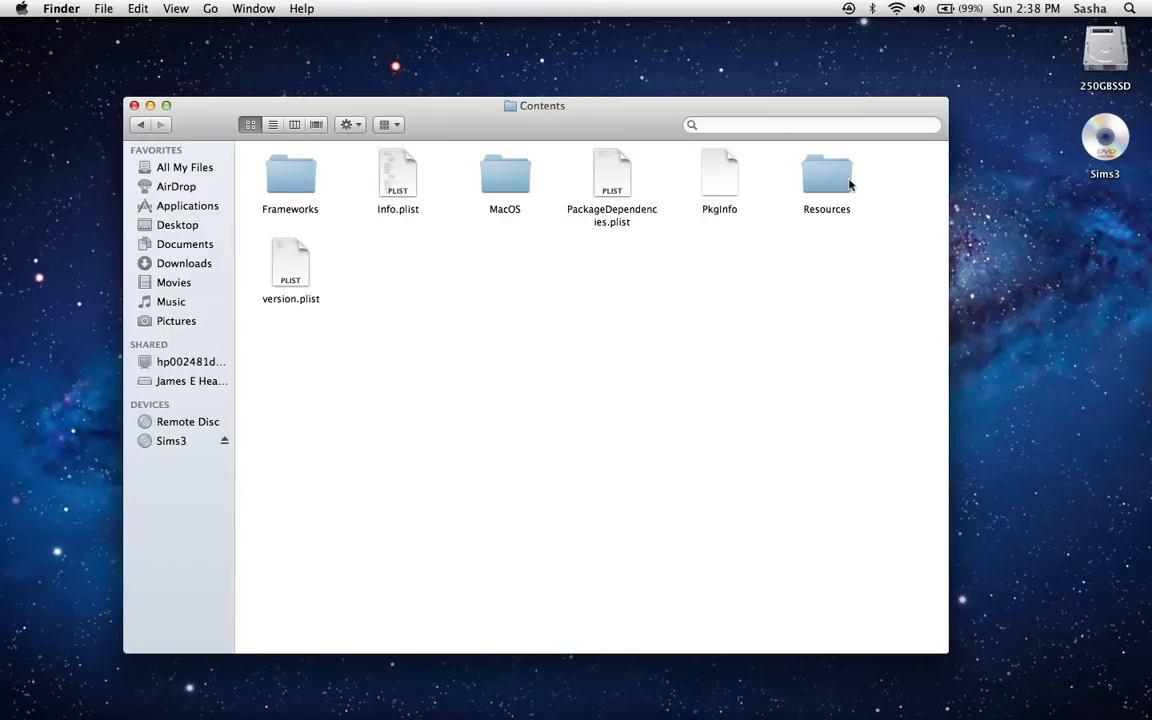
pyautogui.doubleClick(826, 172)
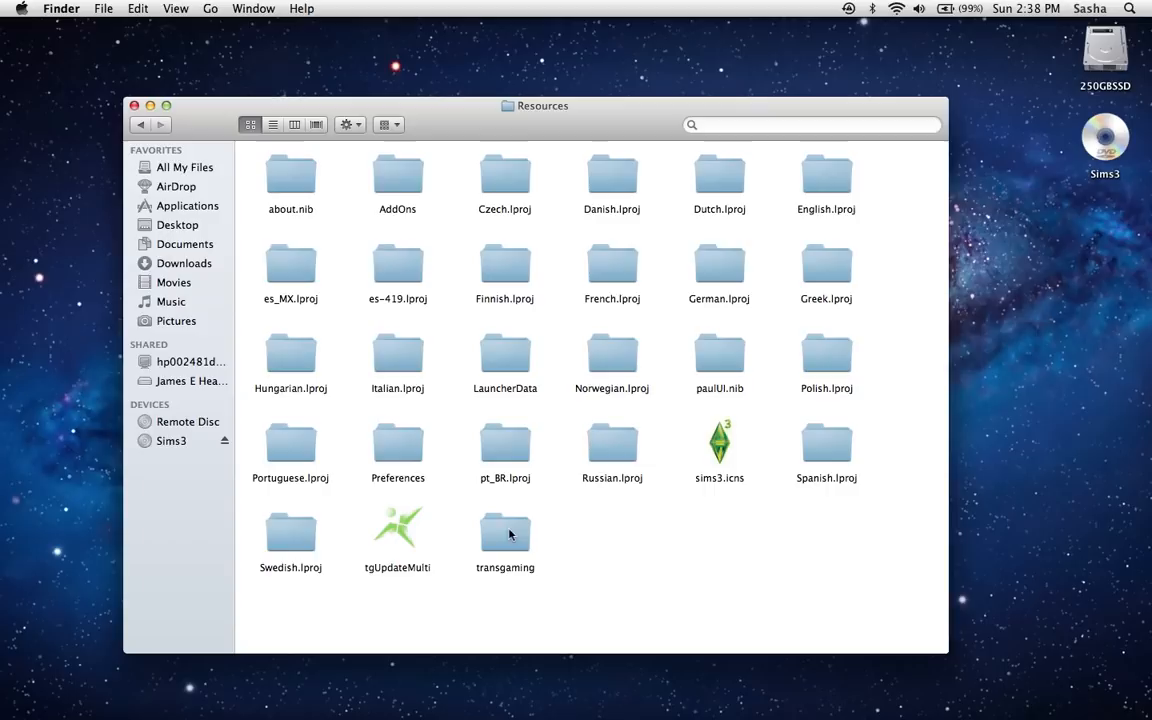
pyautogui.doubleClick(505, 530)
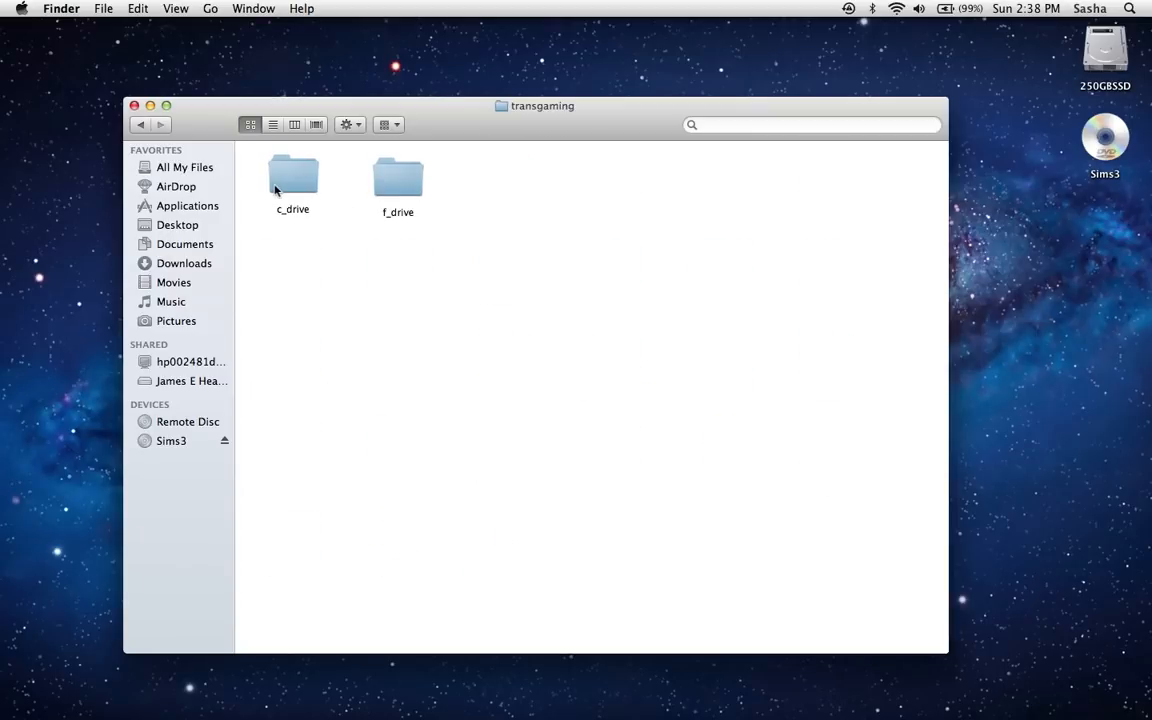
pyautogui.doubleClick(293, 180)
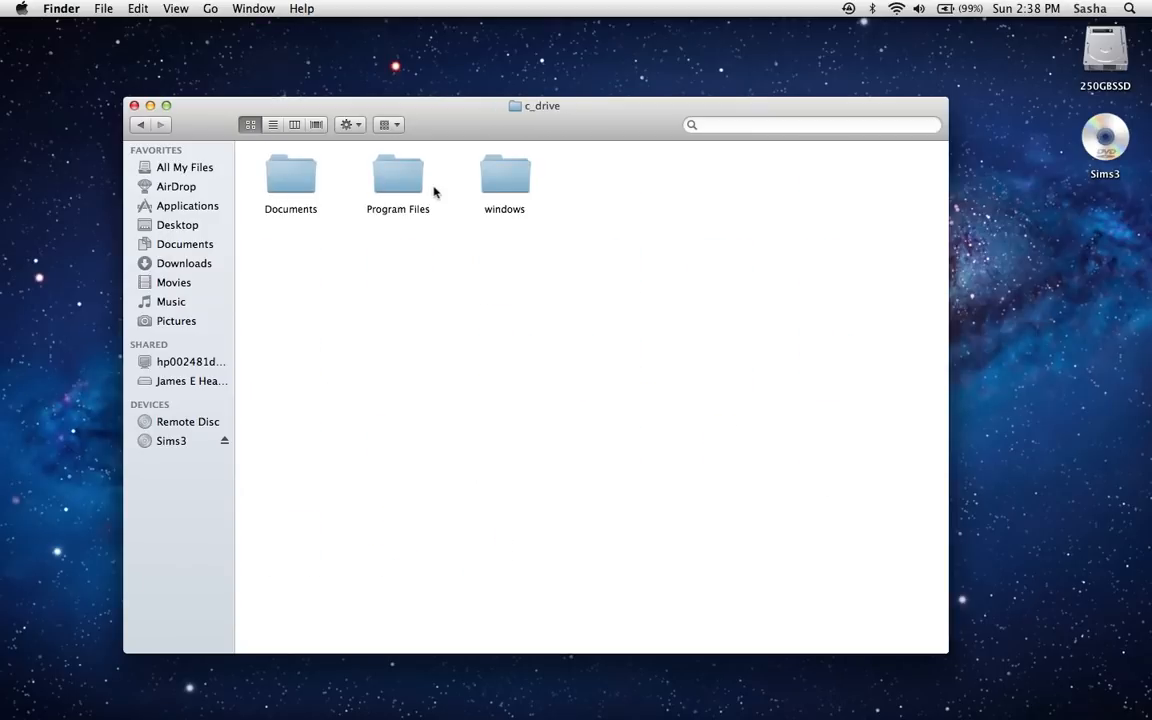
pyautogui.doubleClick(397, 170)
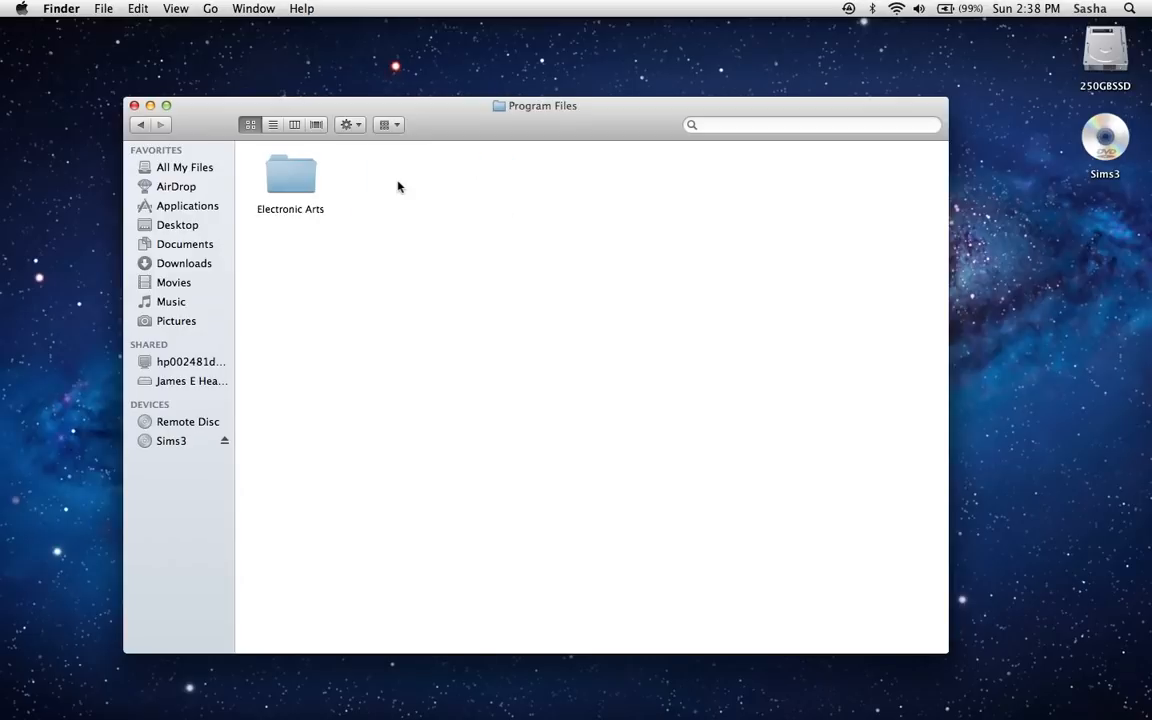
pyautogui.doubleClick(290, 175)
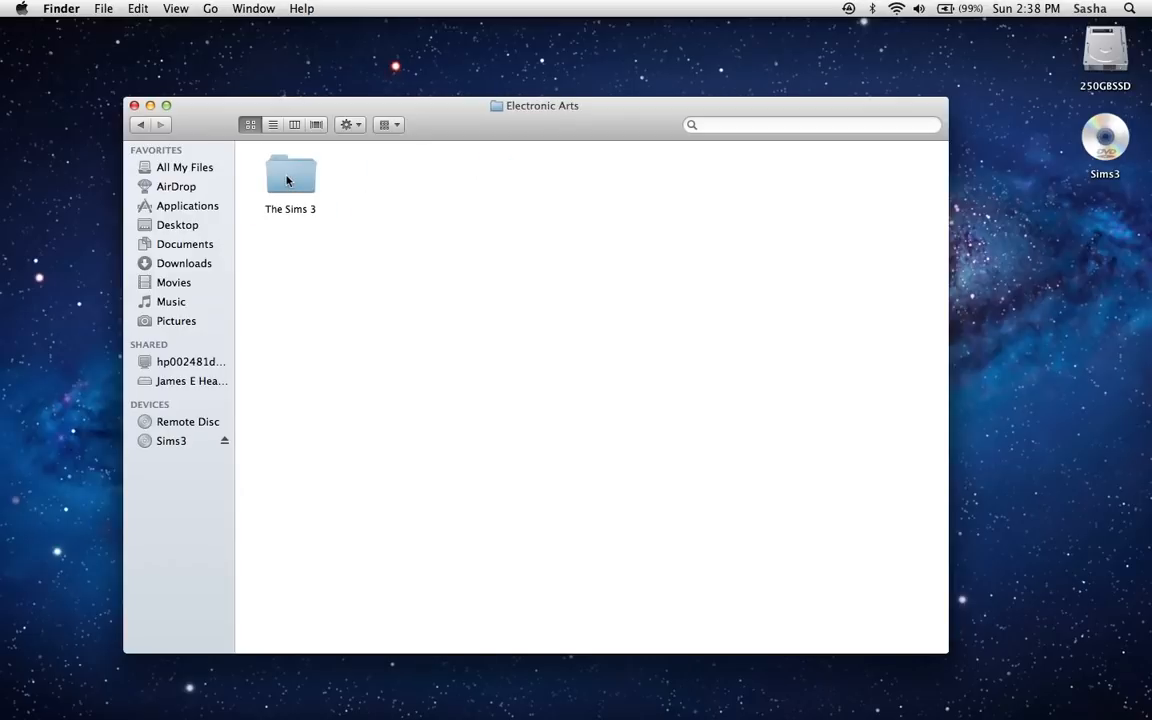
pyautogui.doubleClick(290, 175)
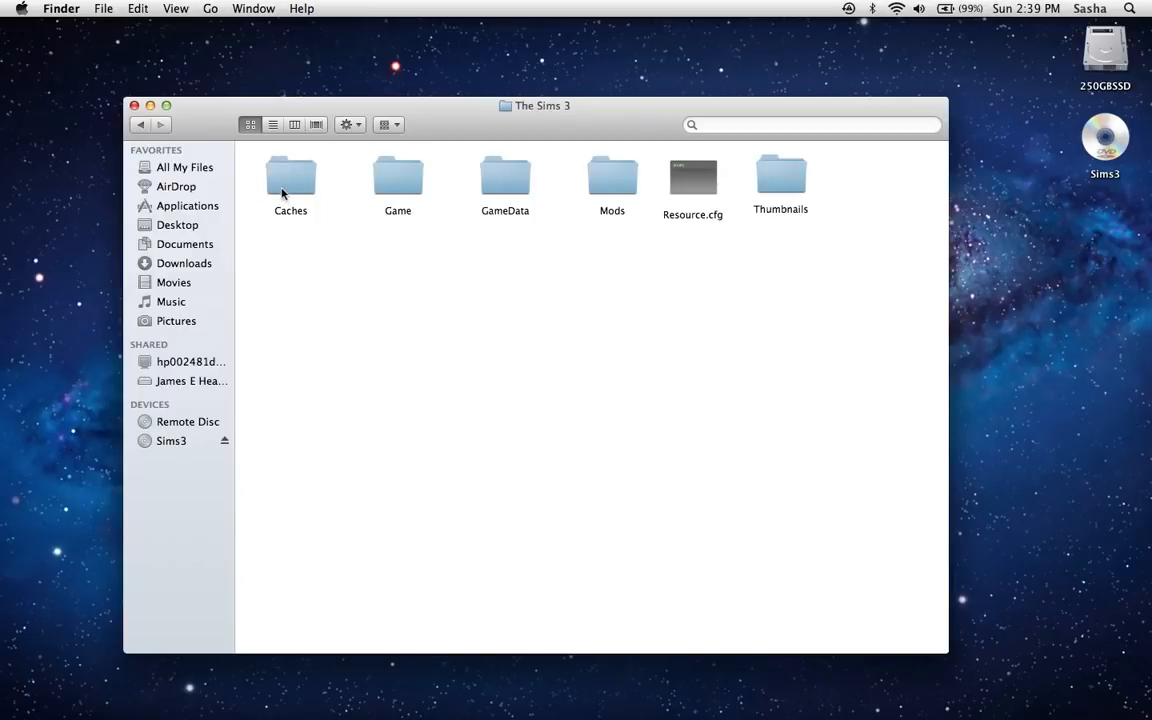
pyautogui.moveTo(797, 588)
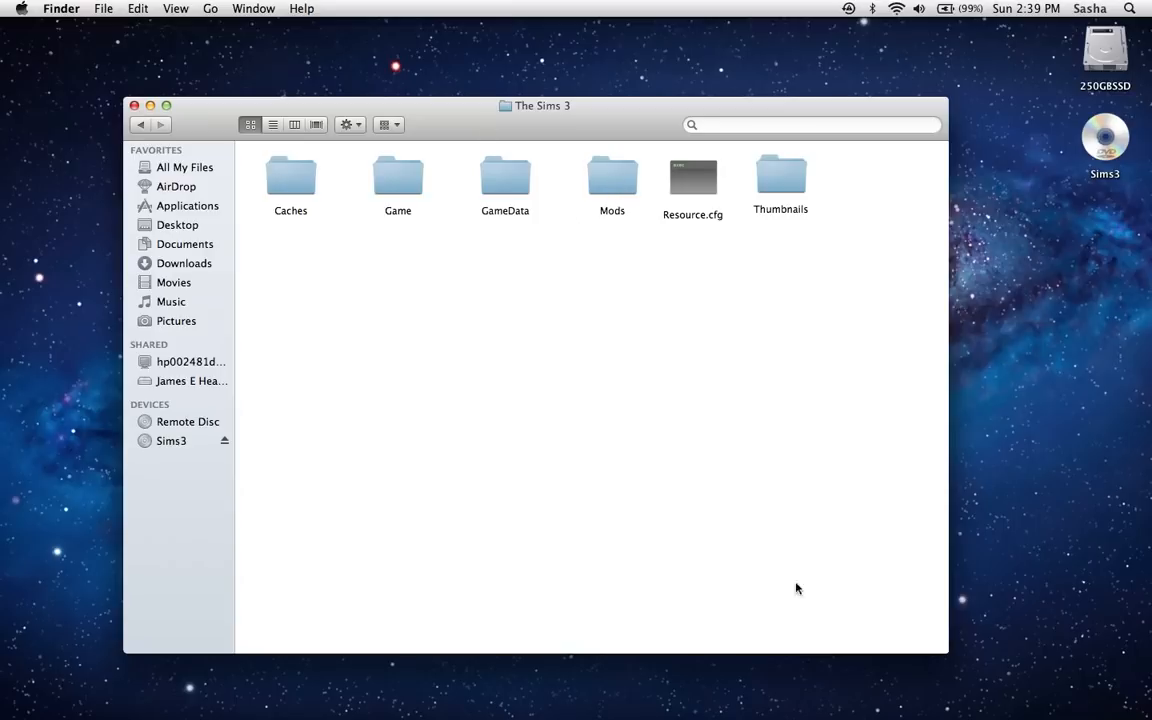
pyautogui.moveTo(689, 294)
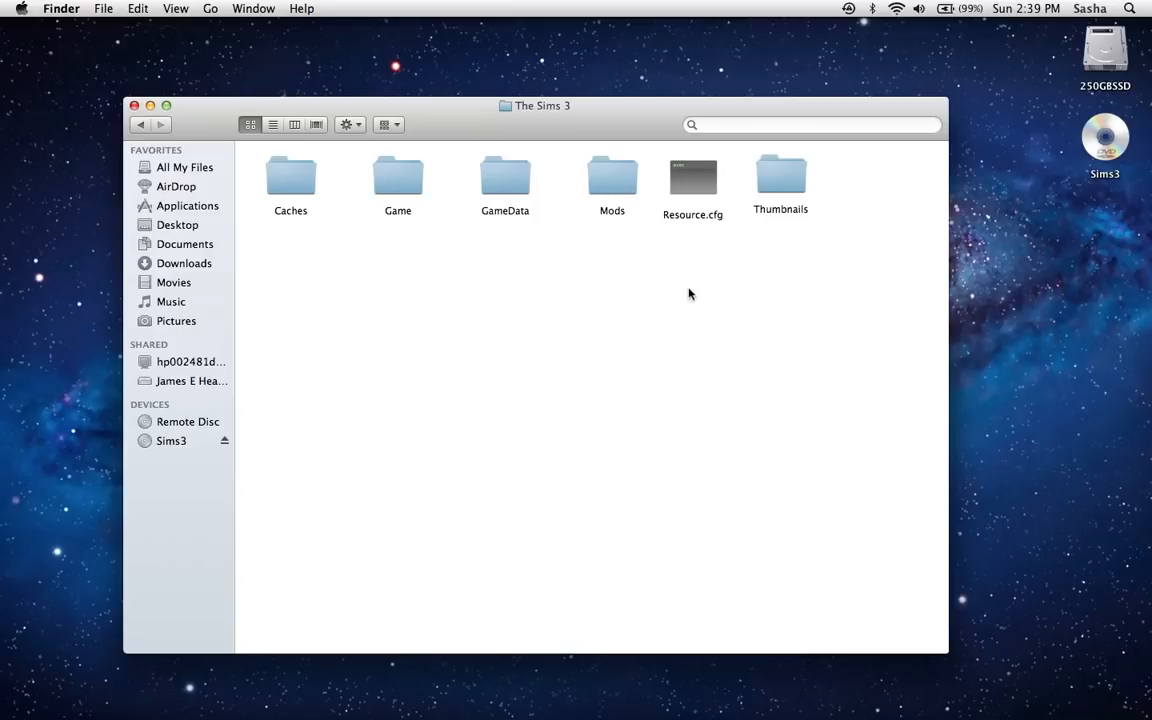
pyautogui.moveTo(290, 224)
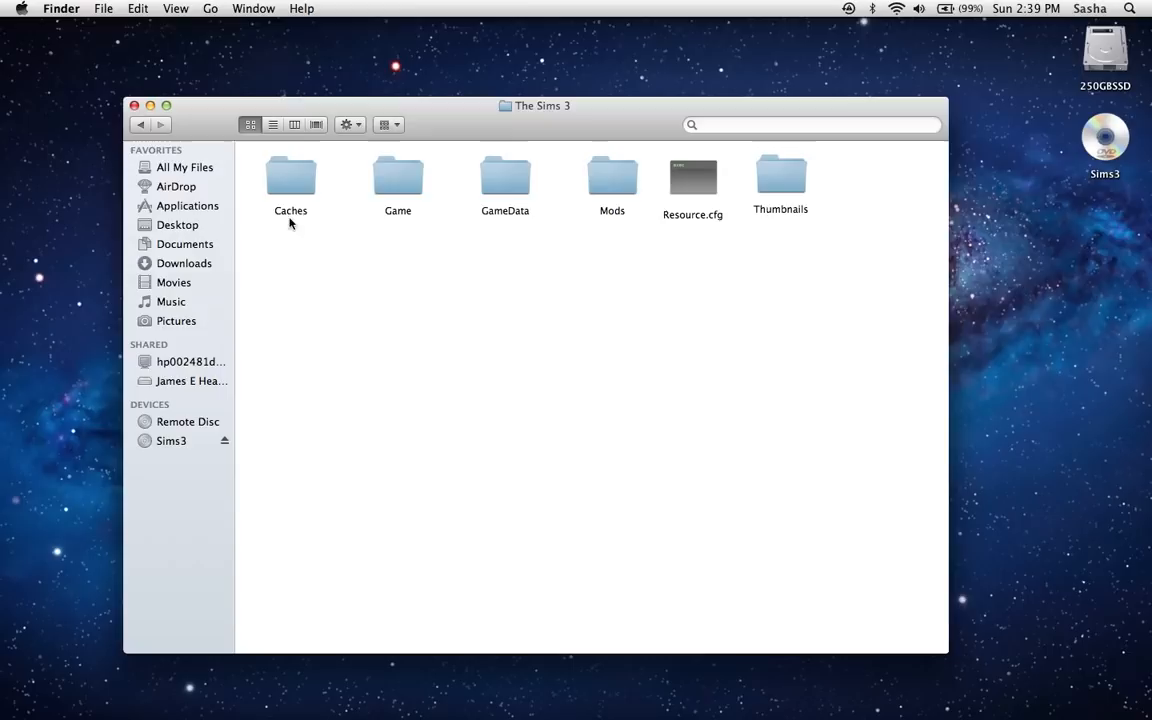
pyautogui.moveTo(597, 307)
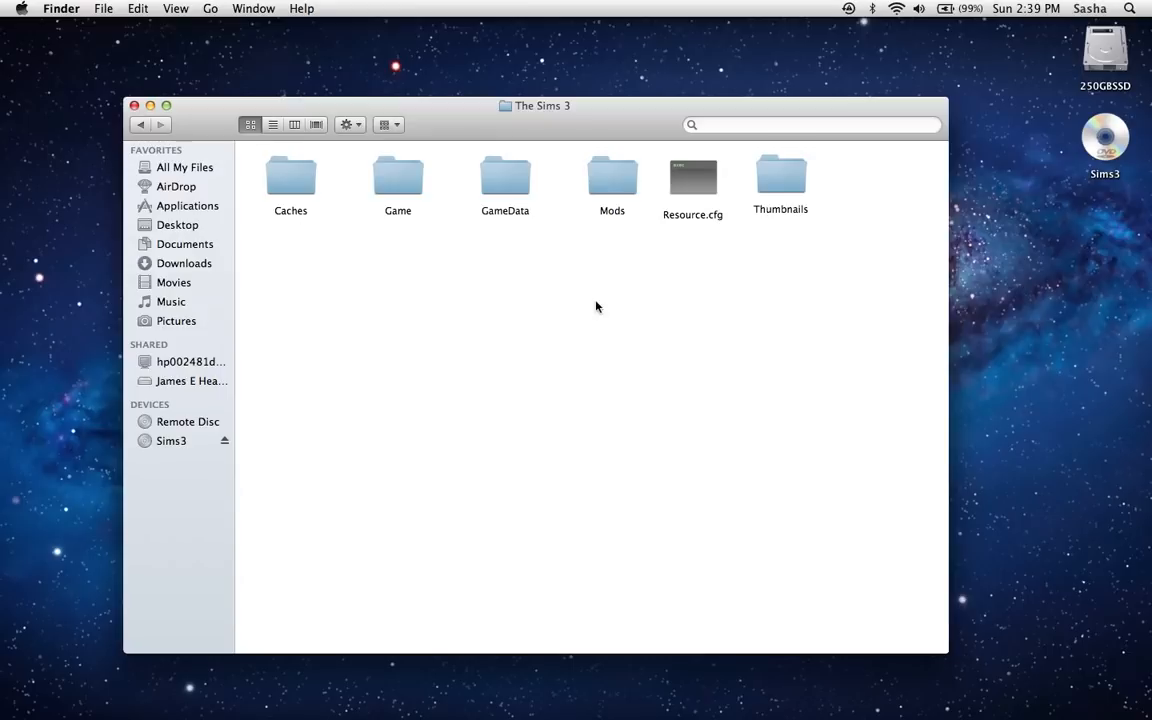
pyautogui.moveTo(666, 76)
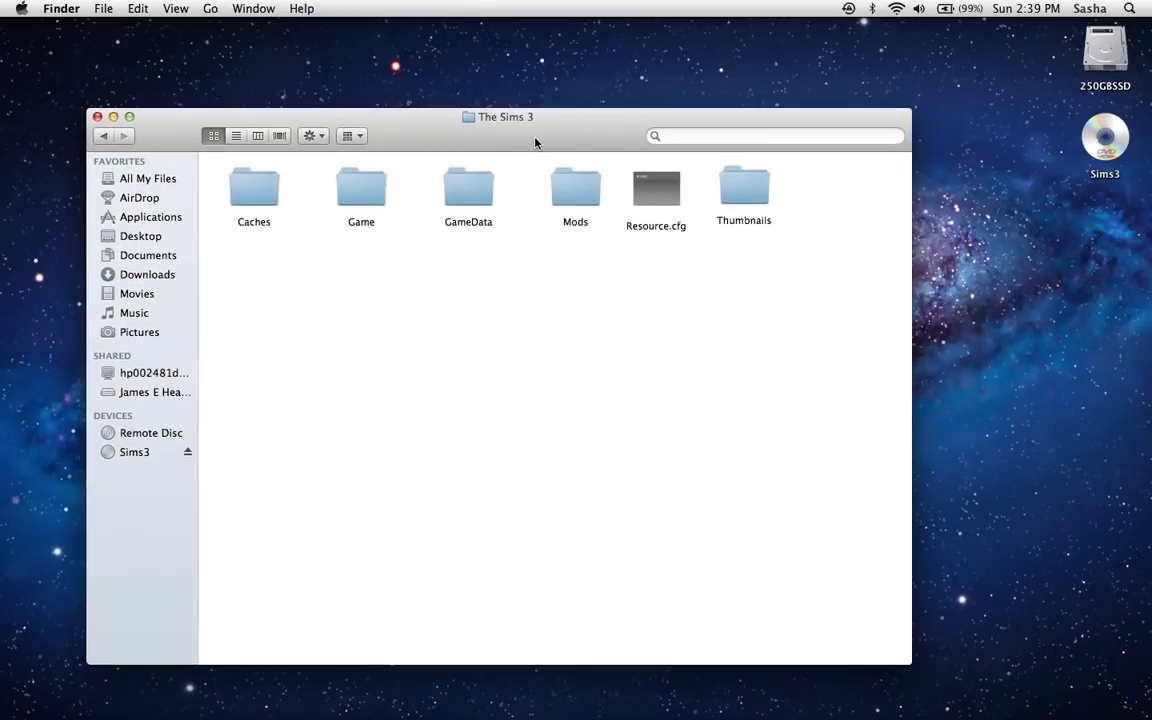
pyautogui.click(472, 438)
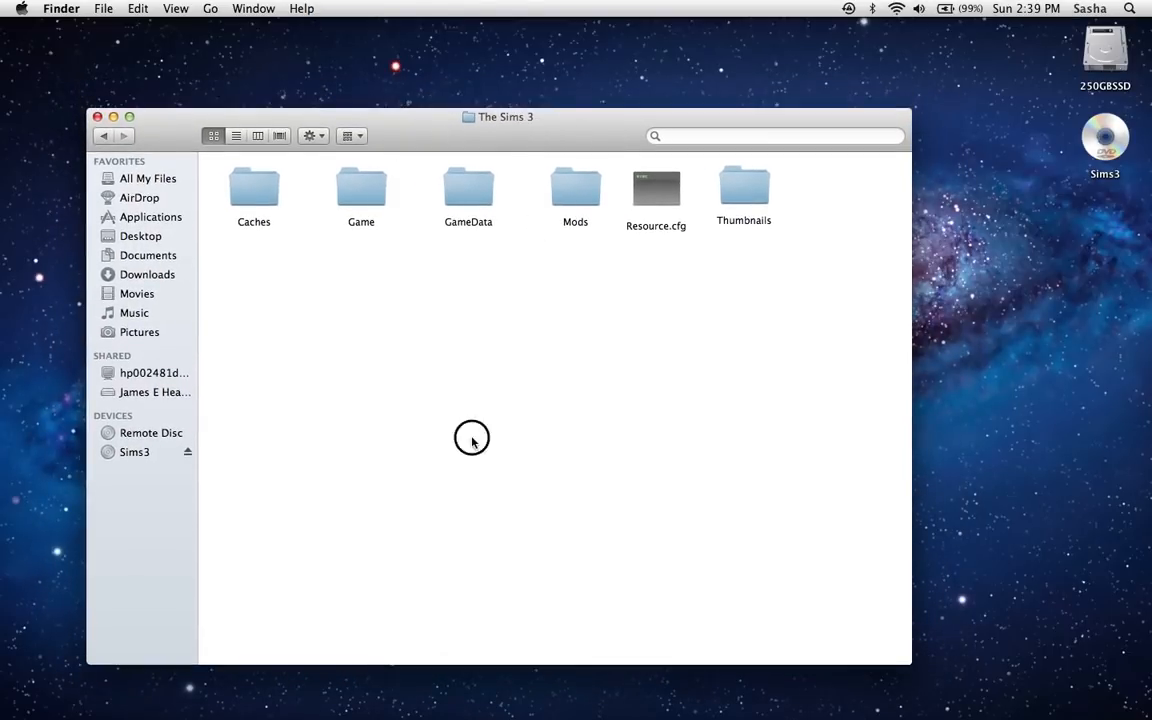
pyautogui.click(105, 7)
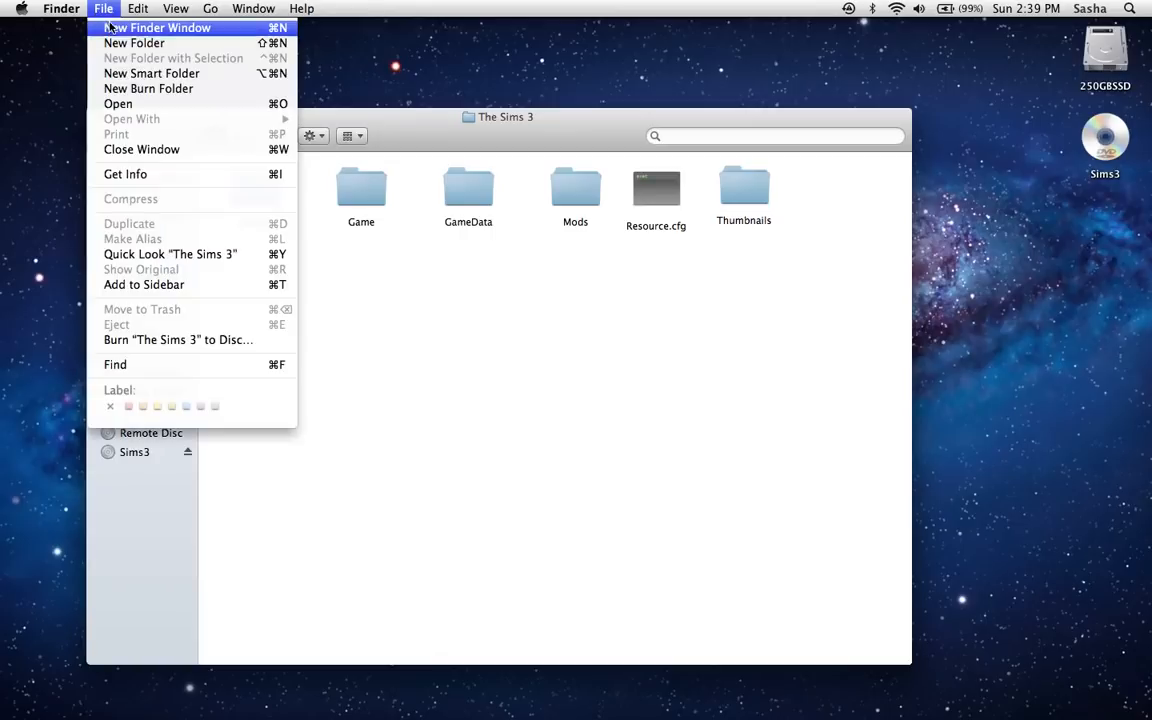
pyautogui.click(130, 42)
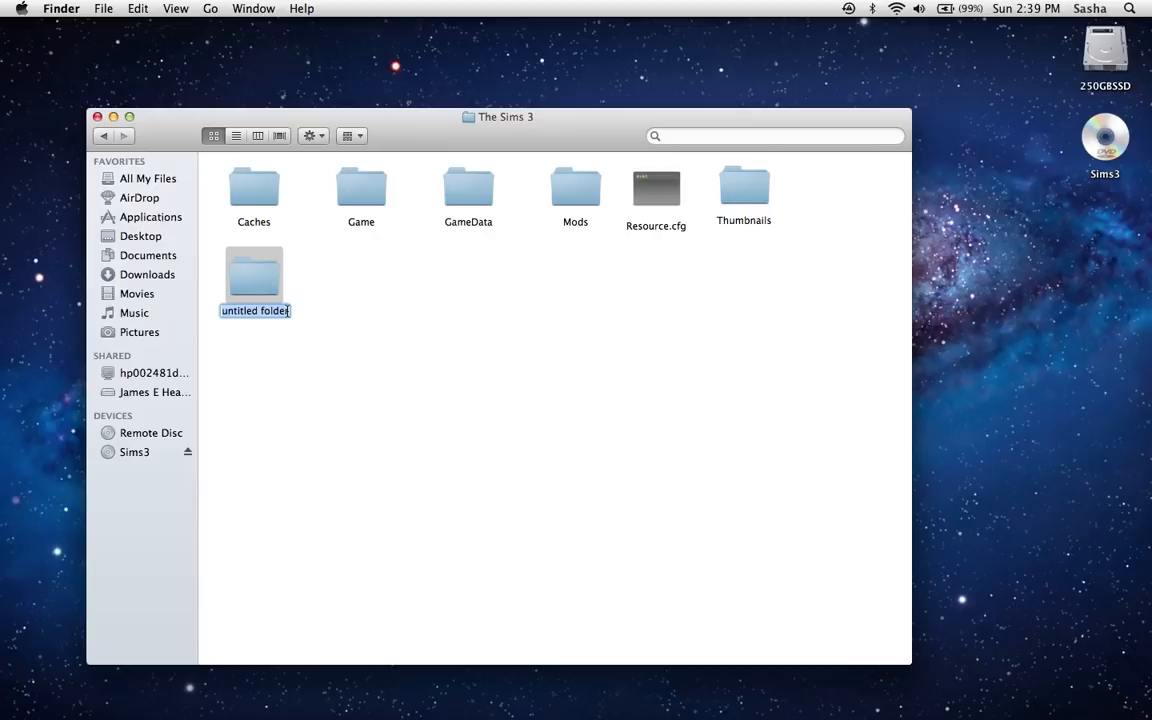
pyautogui.write('Mods')
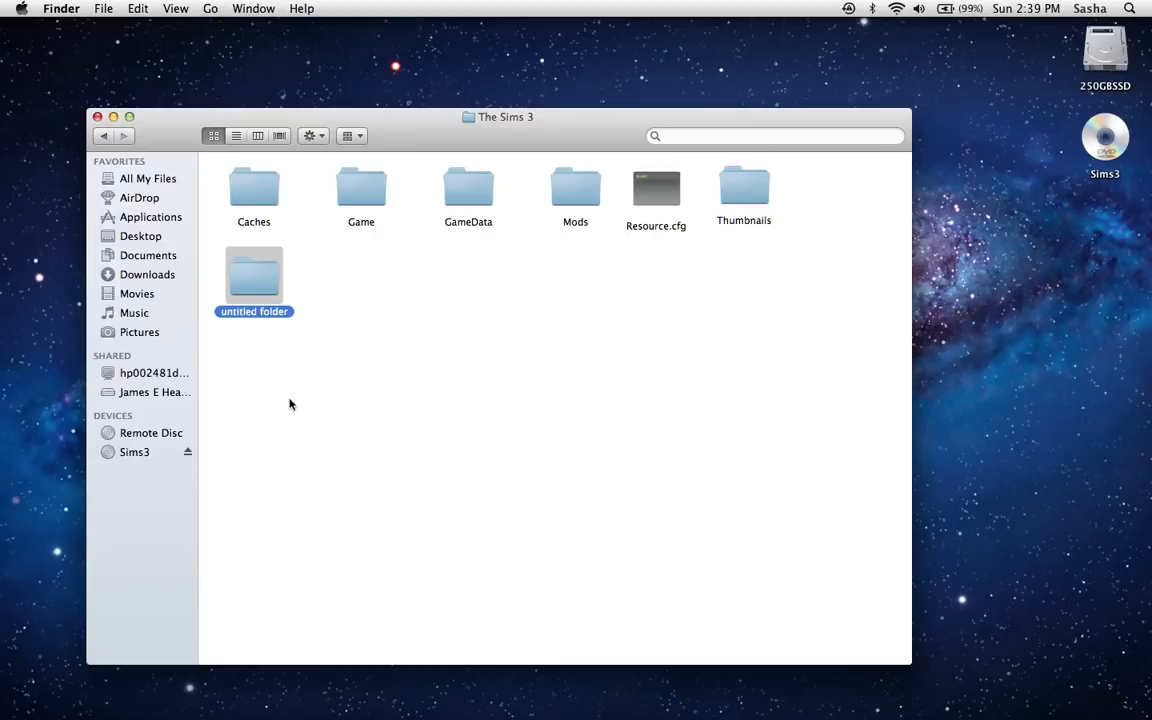
pyautogui.press('Return')
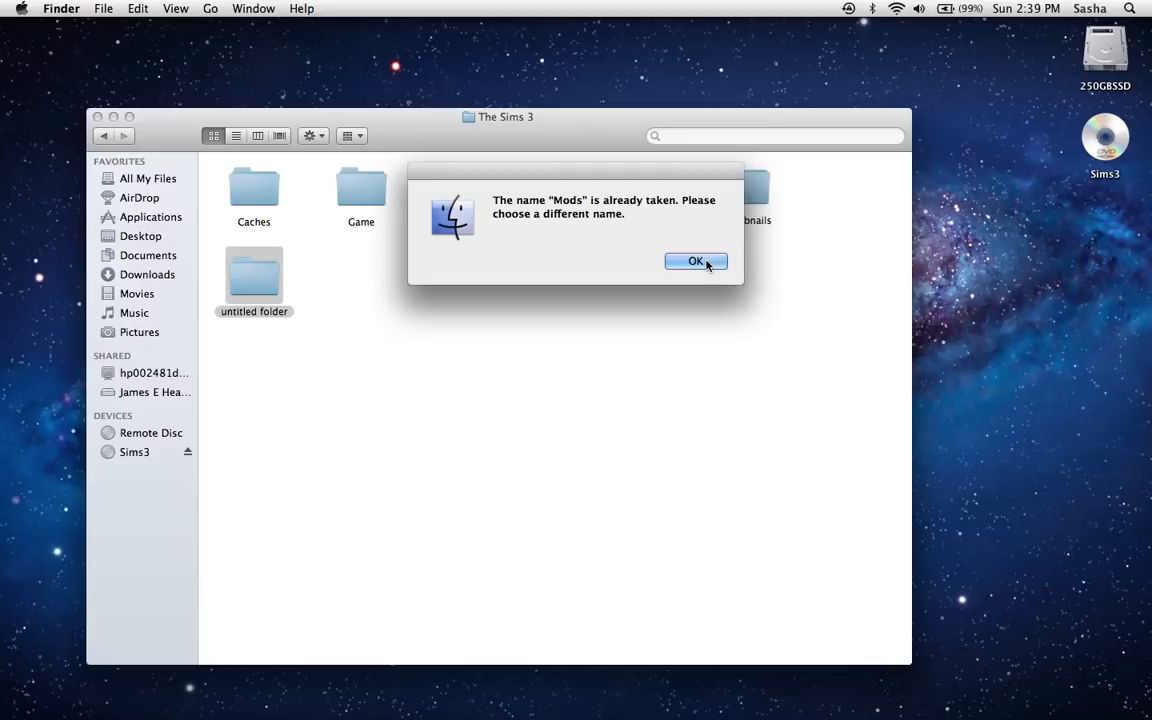
pyautogui.click(695, 261)
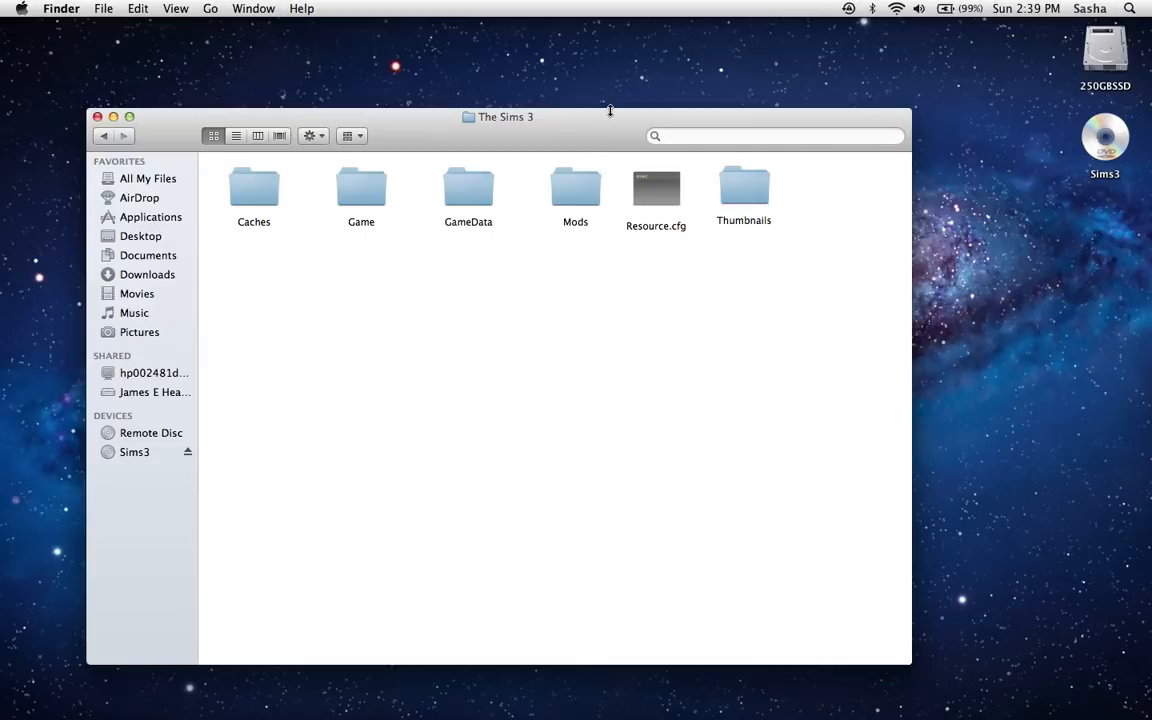
pyautogui.moveTo(780, 237)
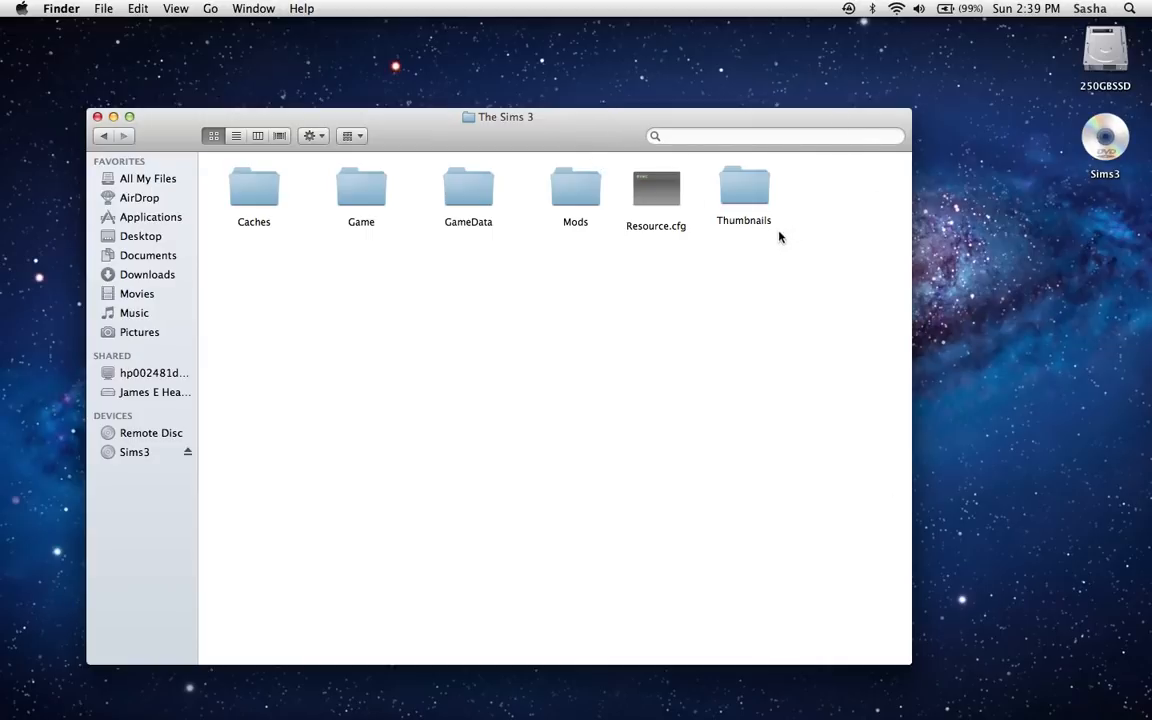
pyautogui.moveTo(667, 218)
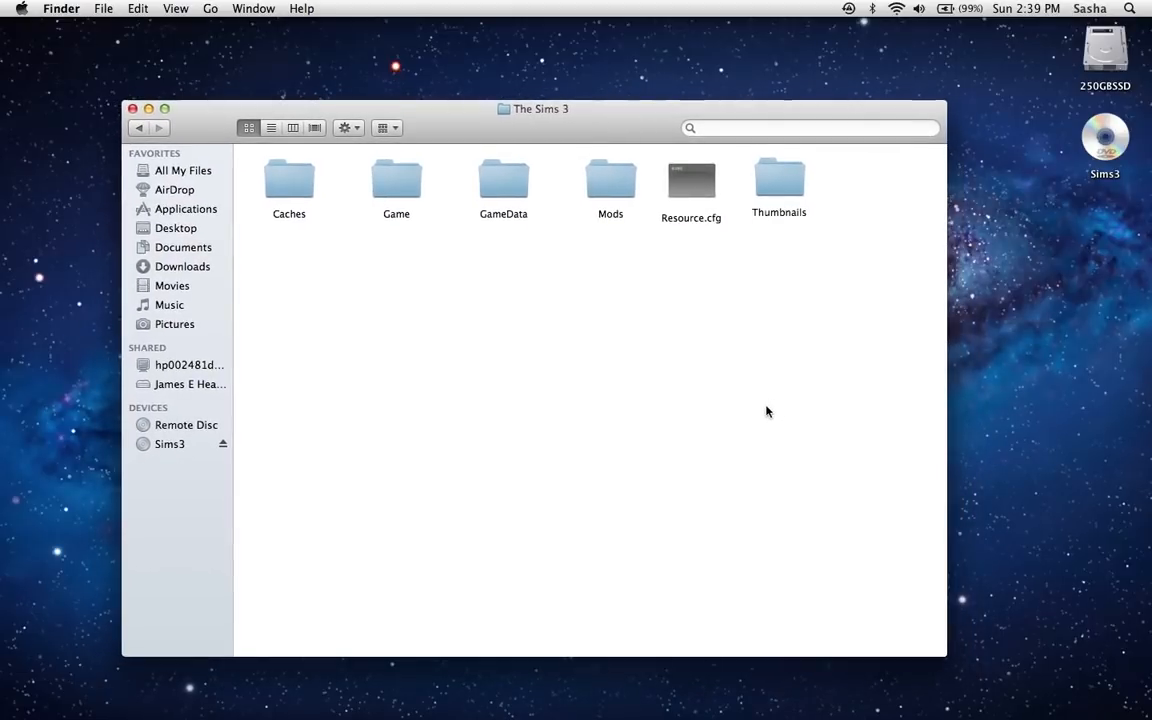
pyautogui.moveTo(763, 406)
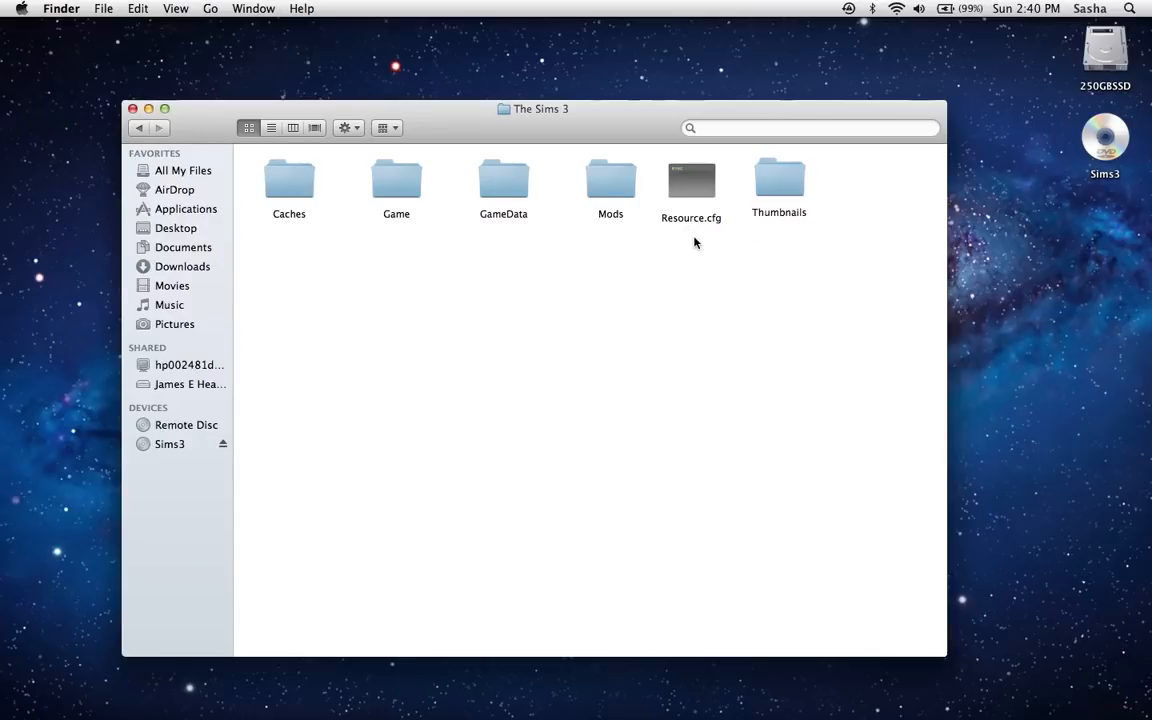
pyautogui.moveTo(640, 251)
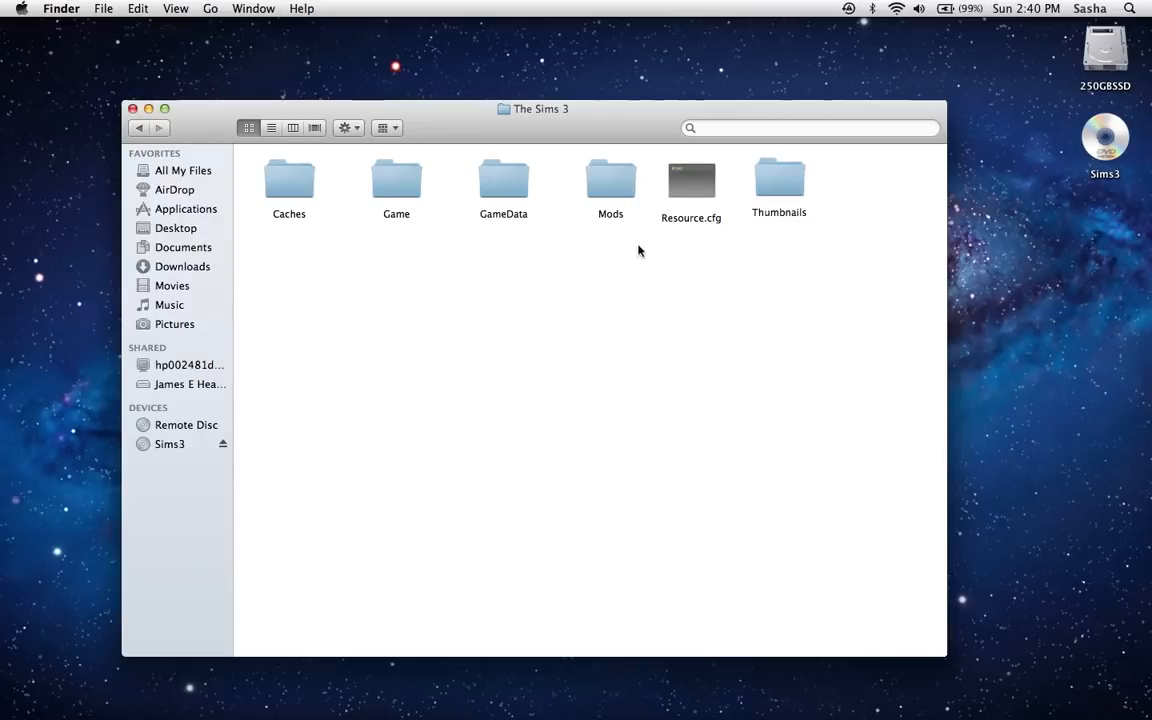
# Open Mods and try adding a duplicate 'Packages' folder, then abandon it.
pyautogui.doubleClick(610, 180)
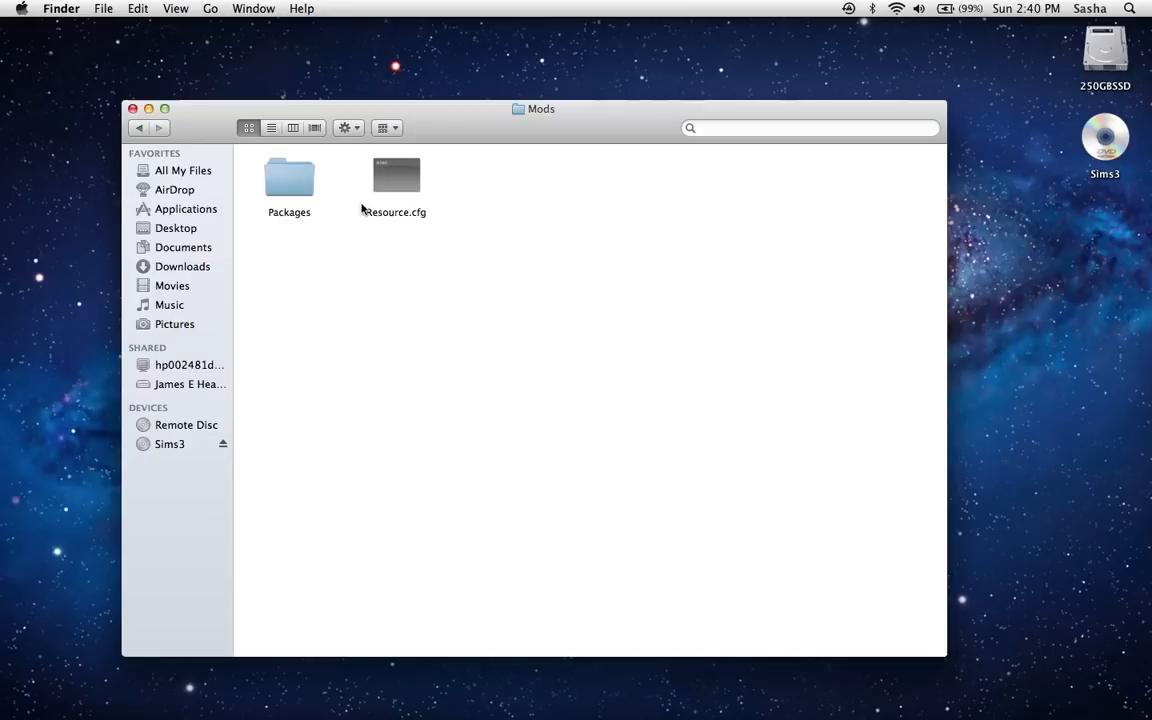
pyautogui.moveTo(371, 213)
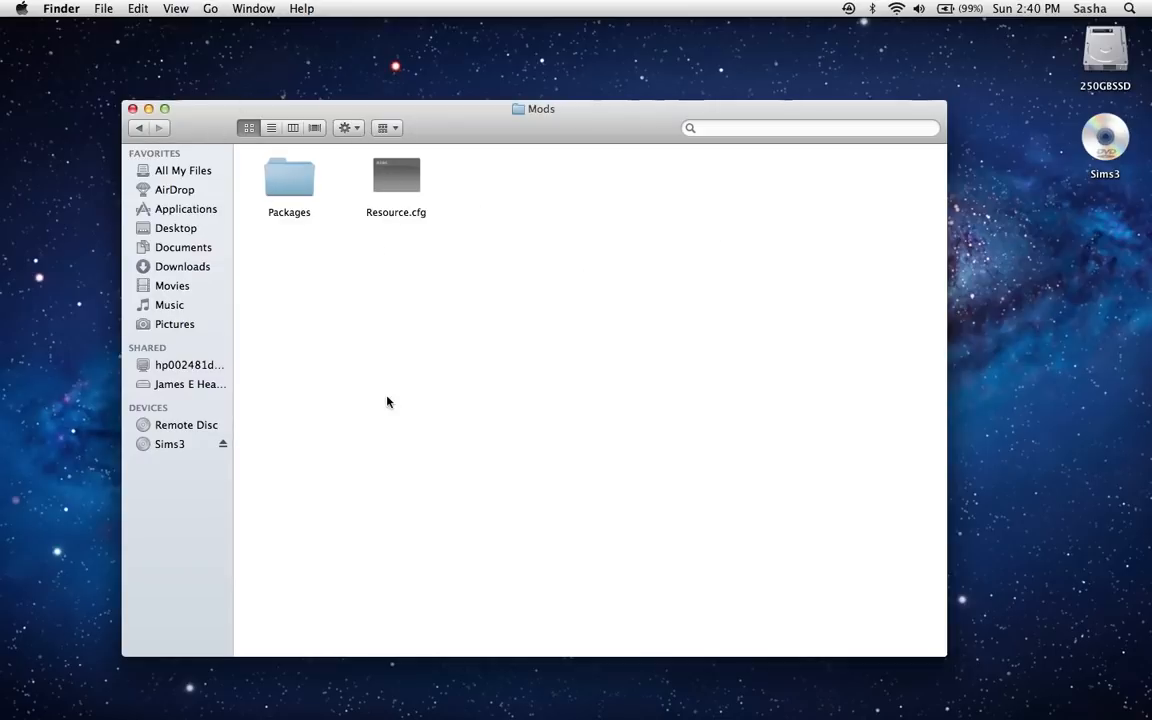
pyautogui.click(103, 7)
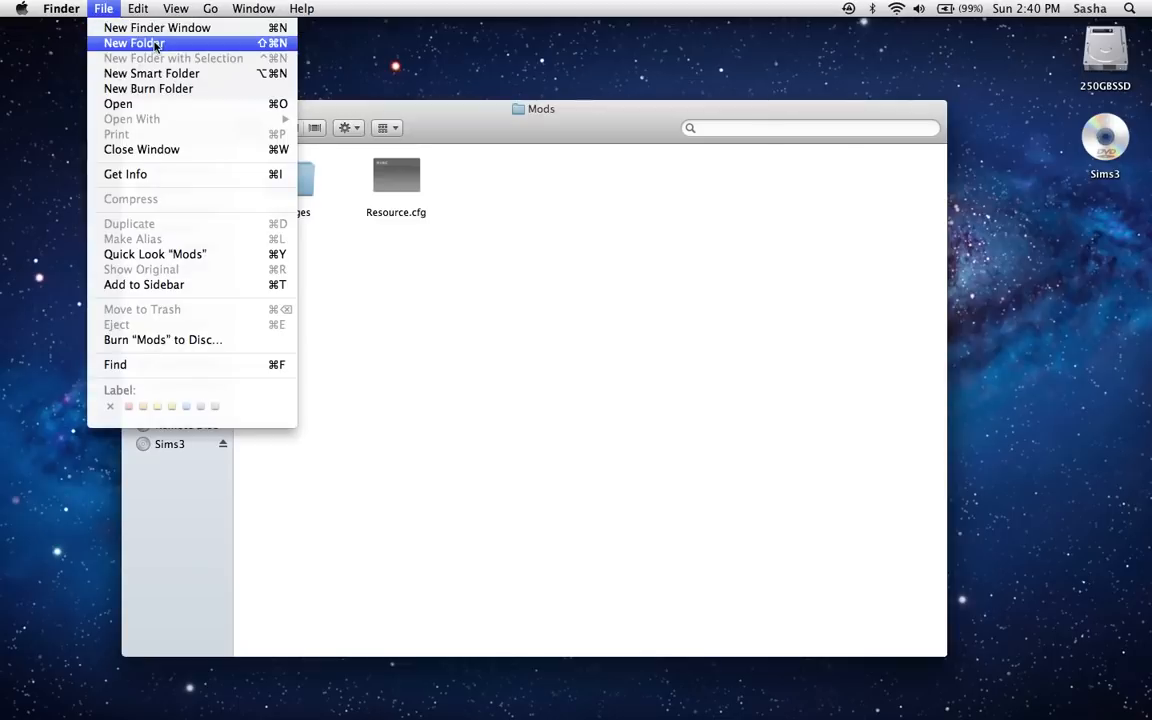
pyautogui.click(130, 43)
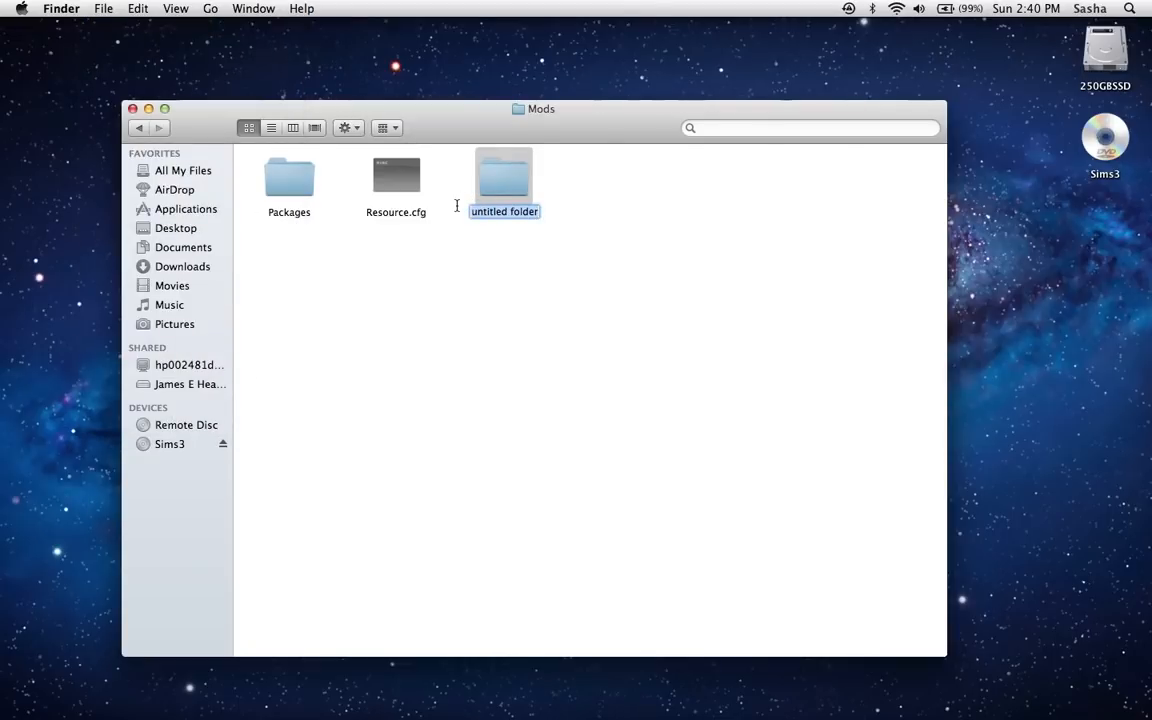
pyautogui.write('Pack')
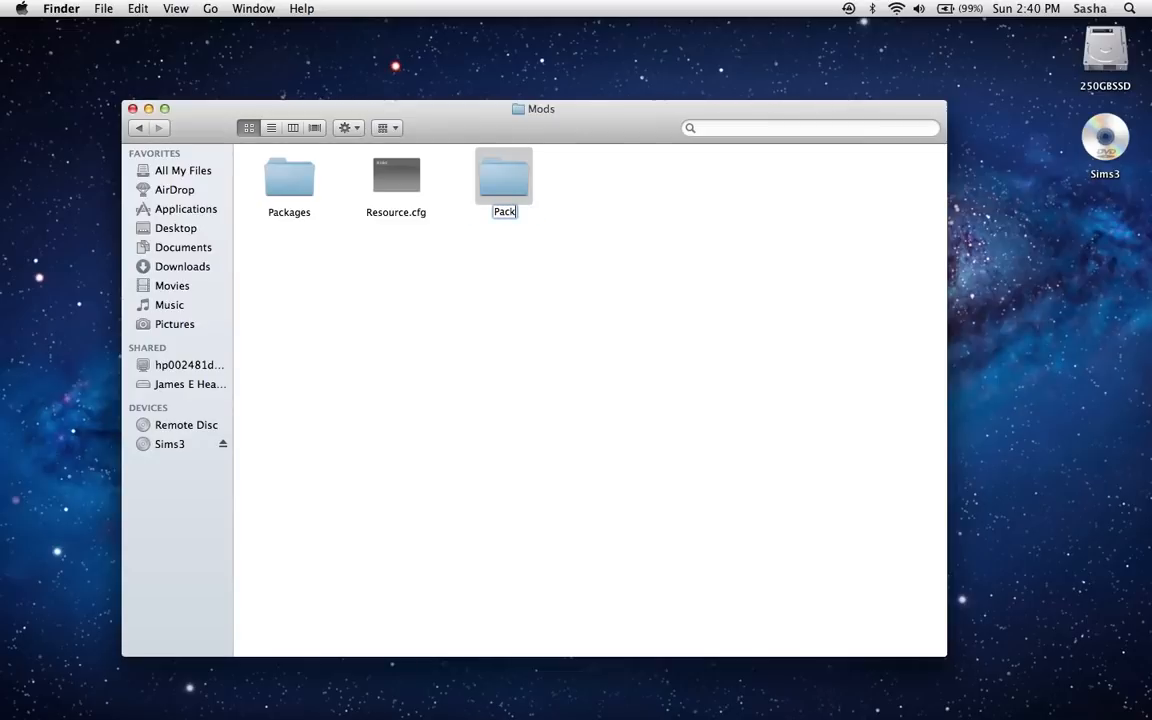
pyautogui.write('Packages')
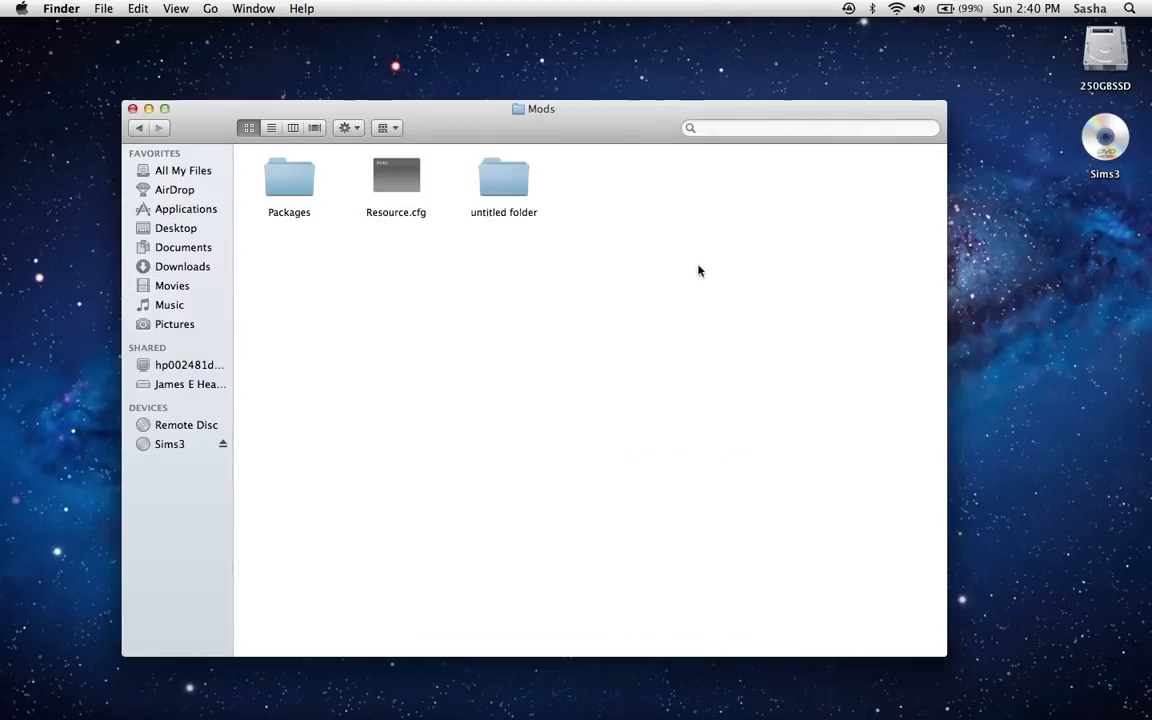
pyautogui.click(502, 175)
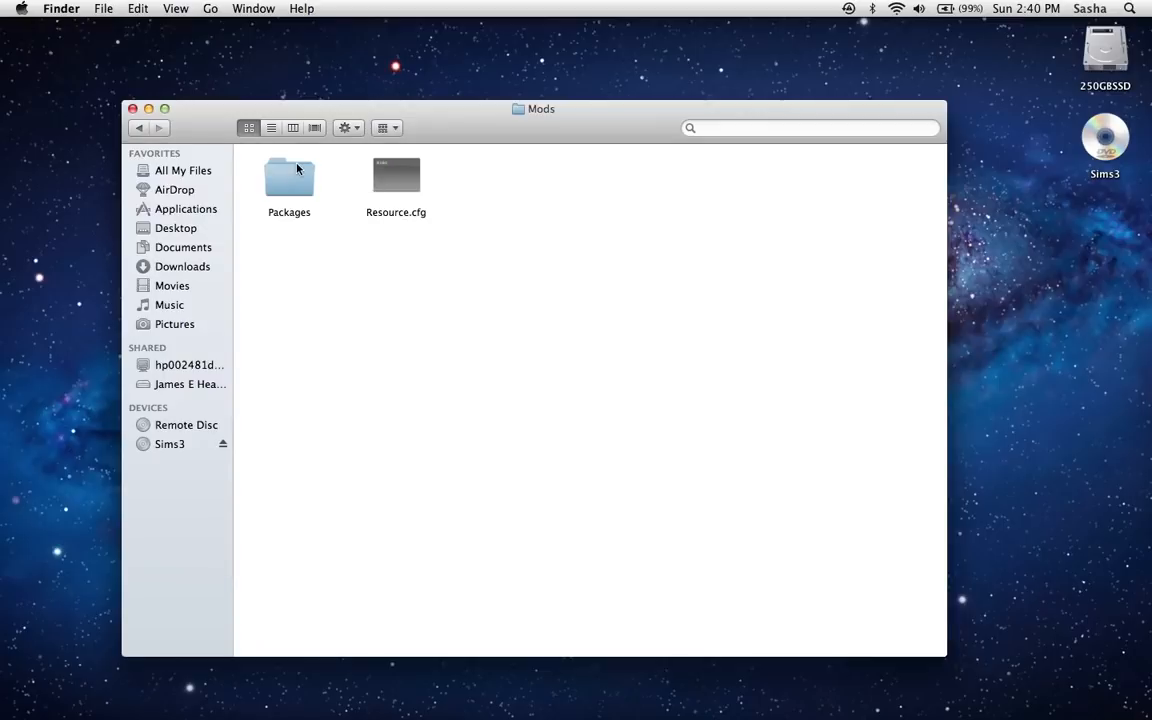
# Open the Packages folder and deselect the .package files.
pyautogui.doubleClick(288, 178)
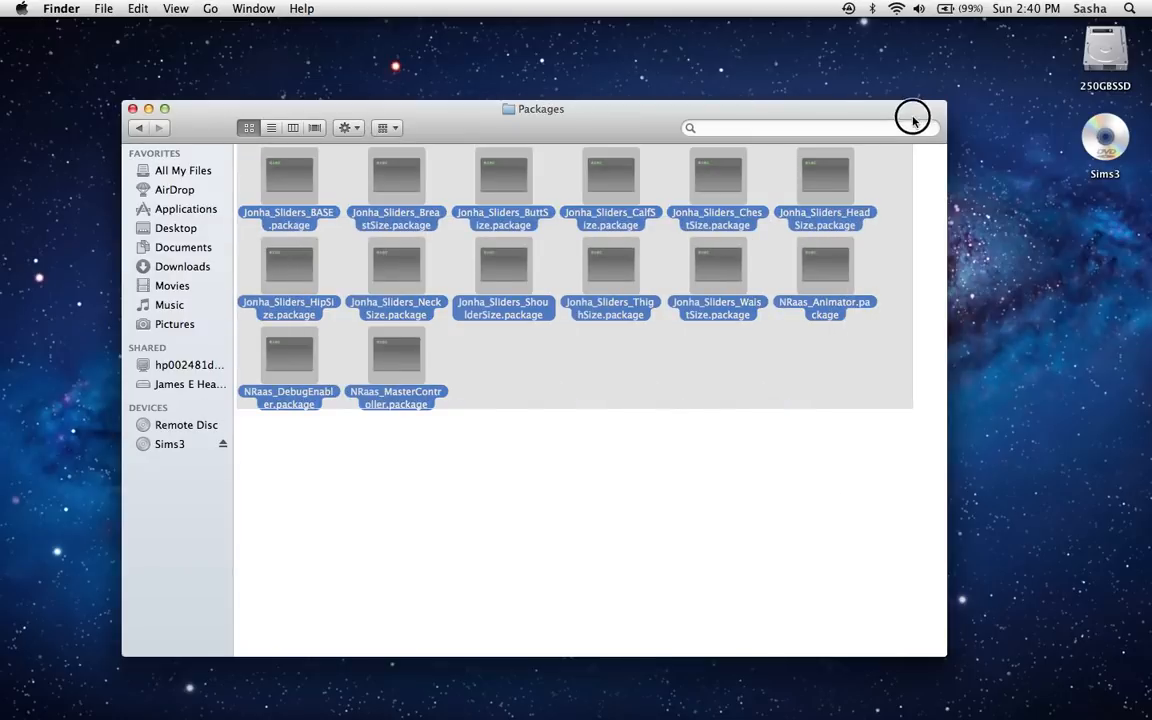
pyautogui.click(573, 473)
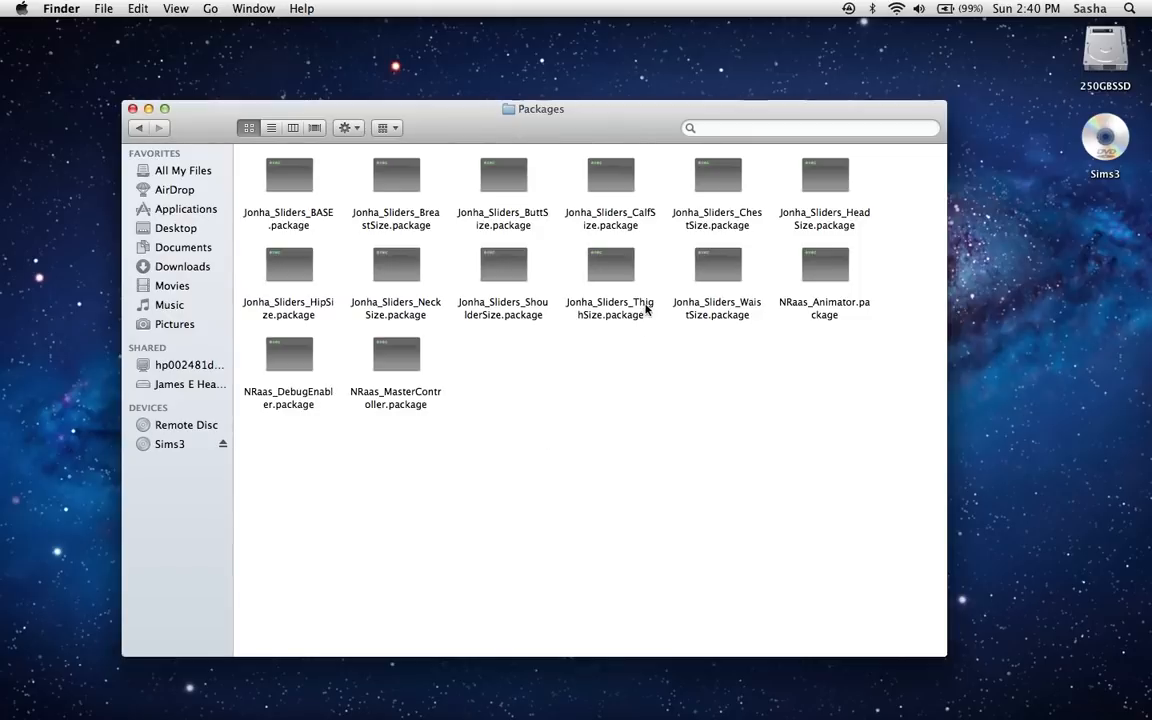
pyautogui.moveTo(589, 391)
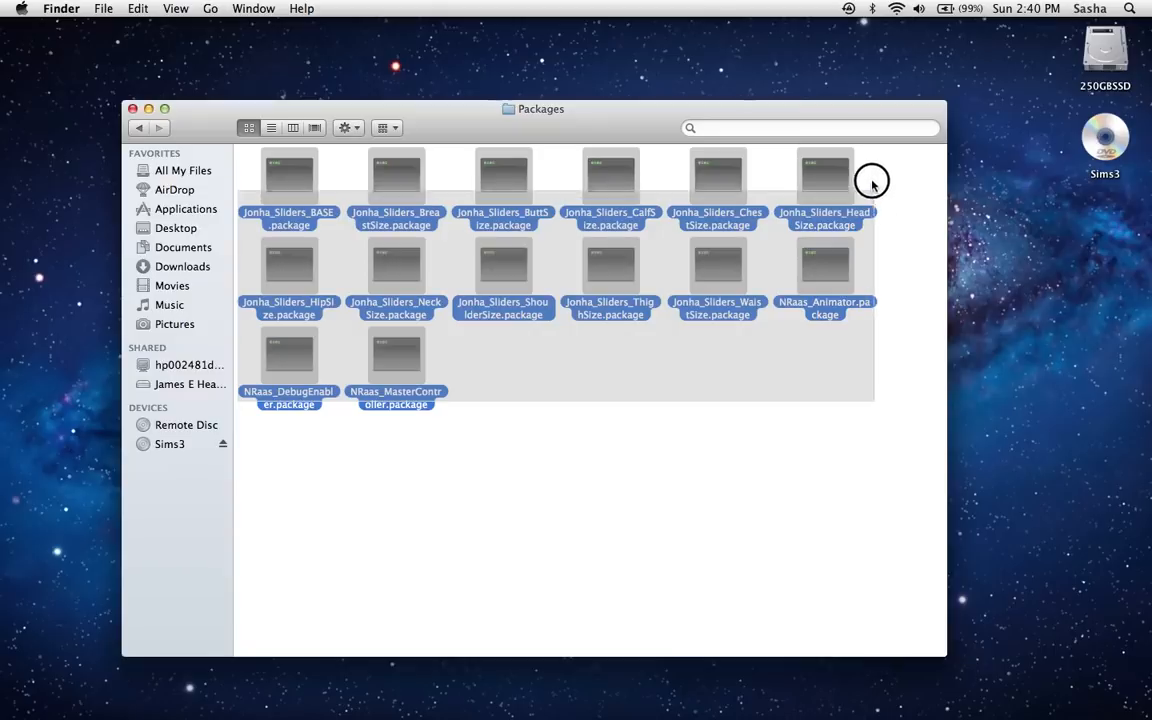
pyautogui.moveTo(933, 164)
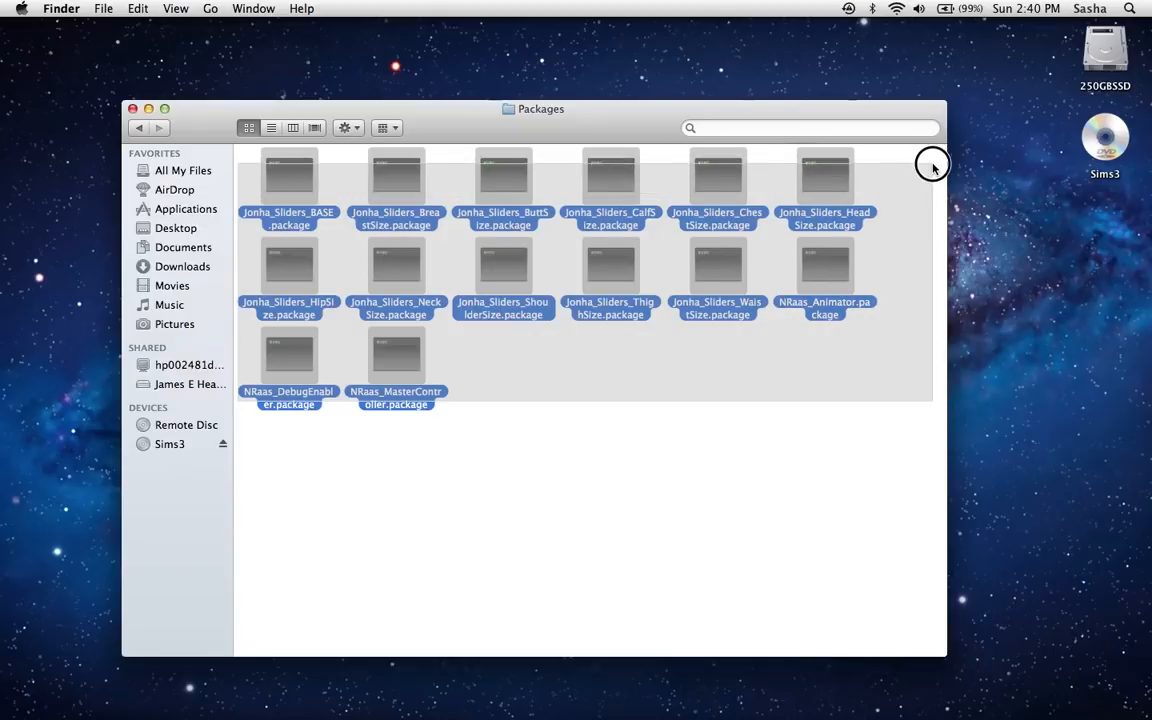